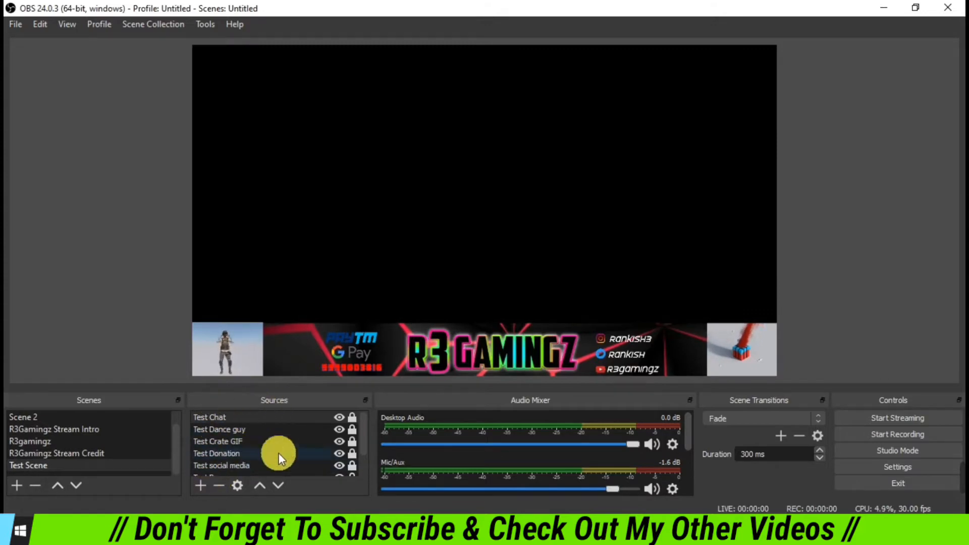
Hide the dancing-character and social media overlay sources so Test Scene shows only the banner.
click(221, 466)
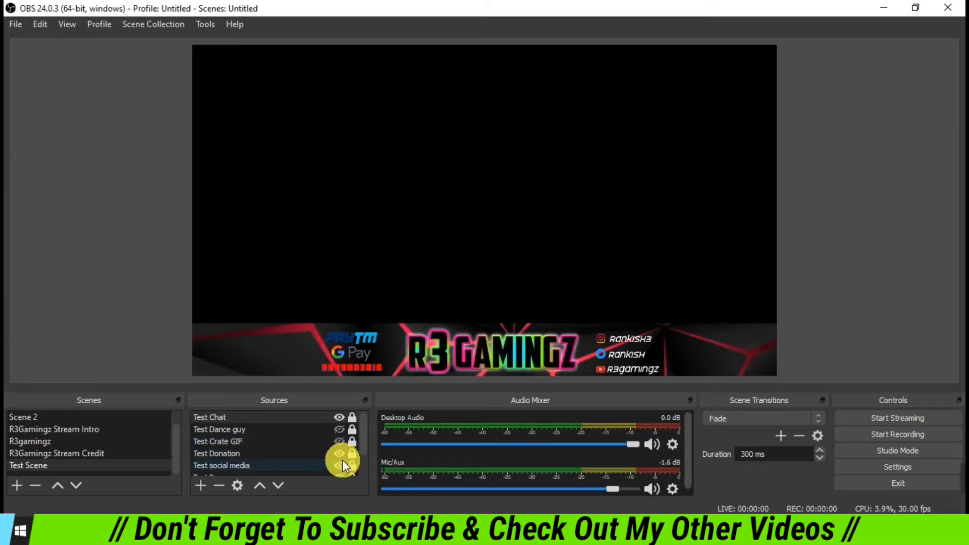
click(339, 465)
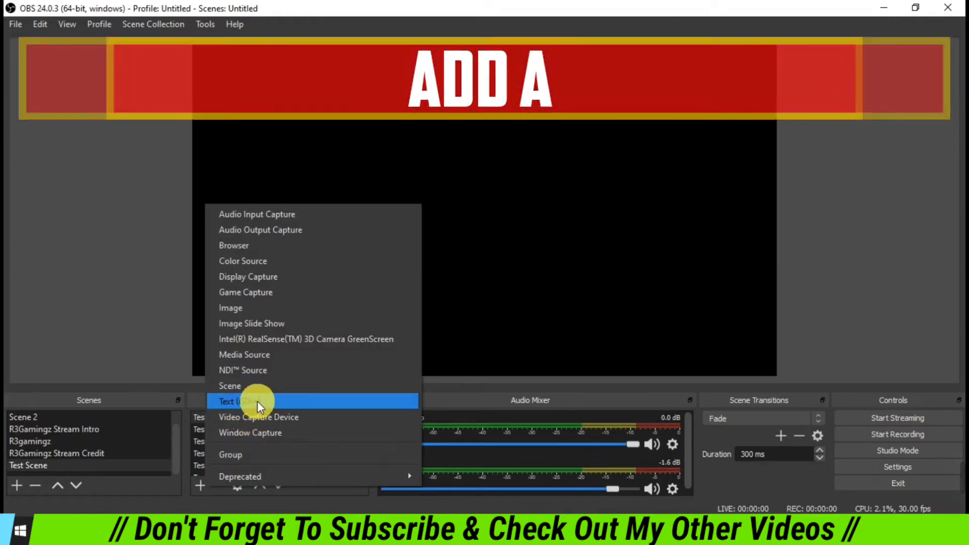
Create a Text (GDI+) source named 'Test Scrollingtext' in Test Scene.
click(247, 400)
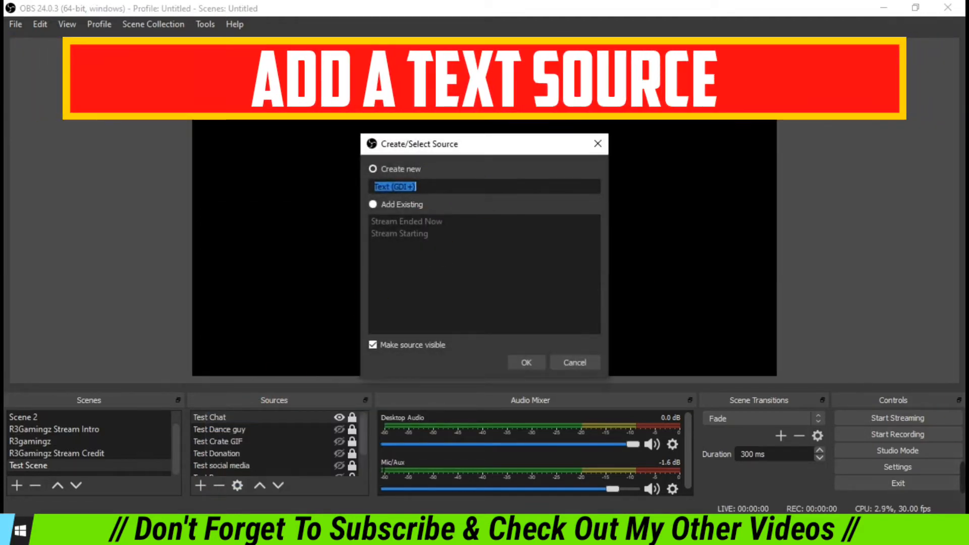
text(Test T)
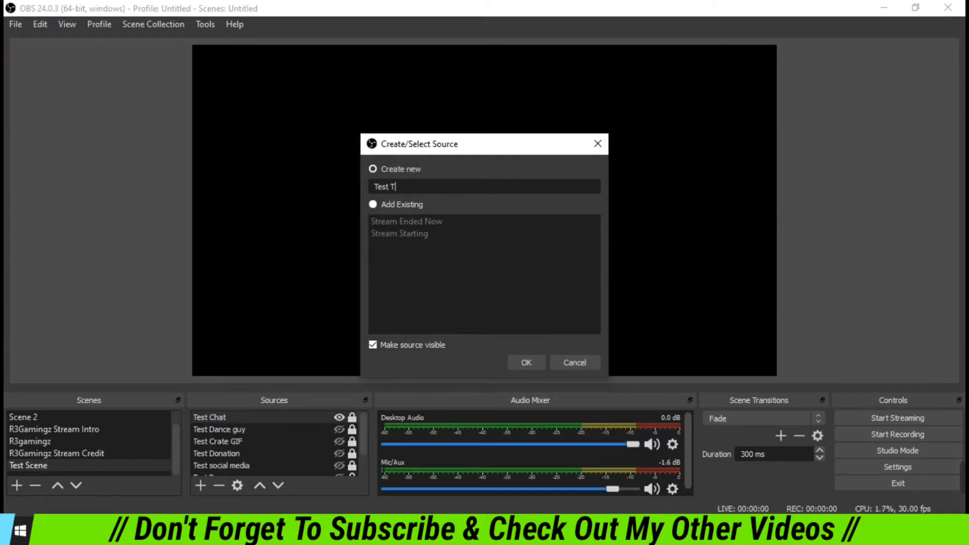
text(e)
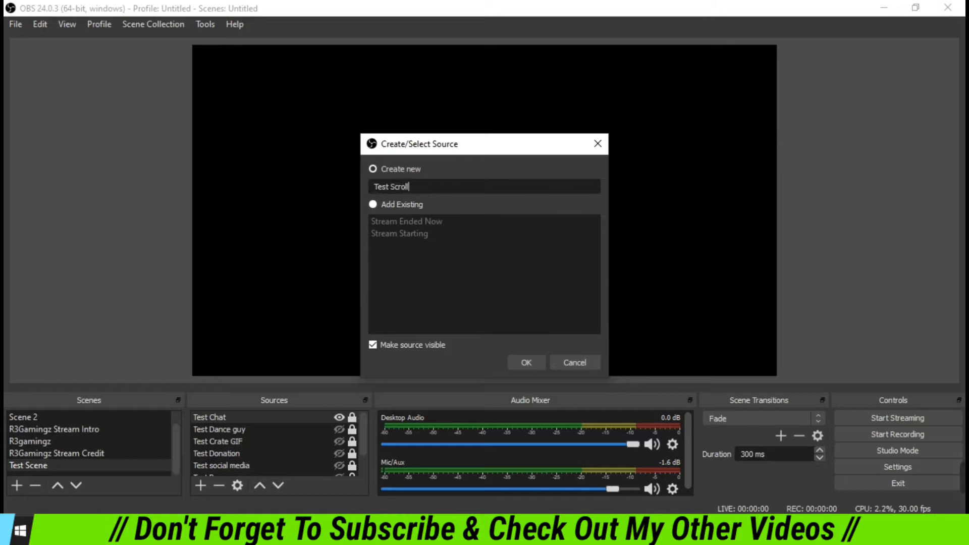
text(ingt)
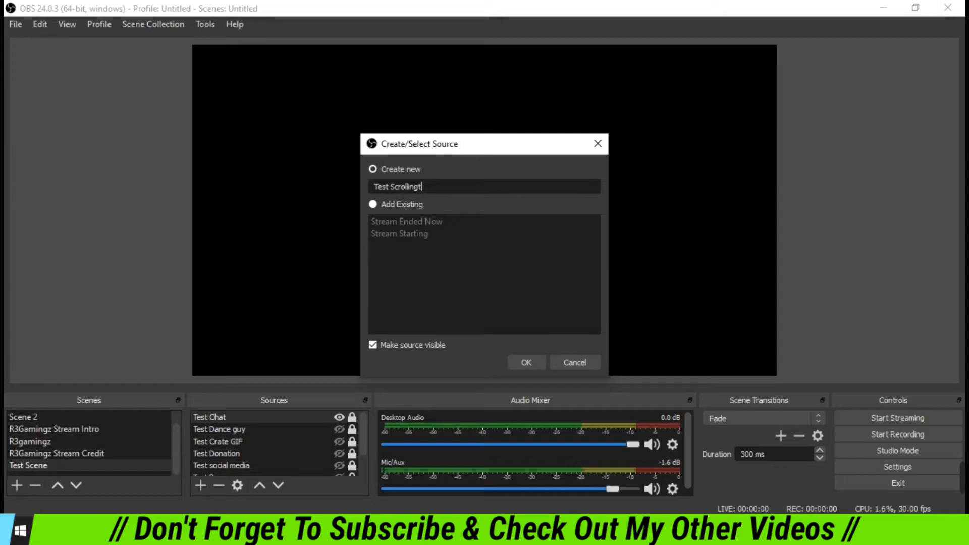
click(524, 362)
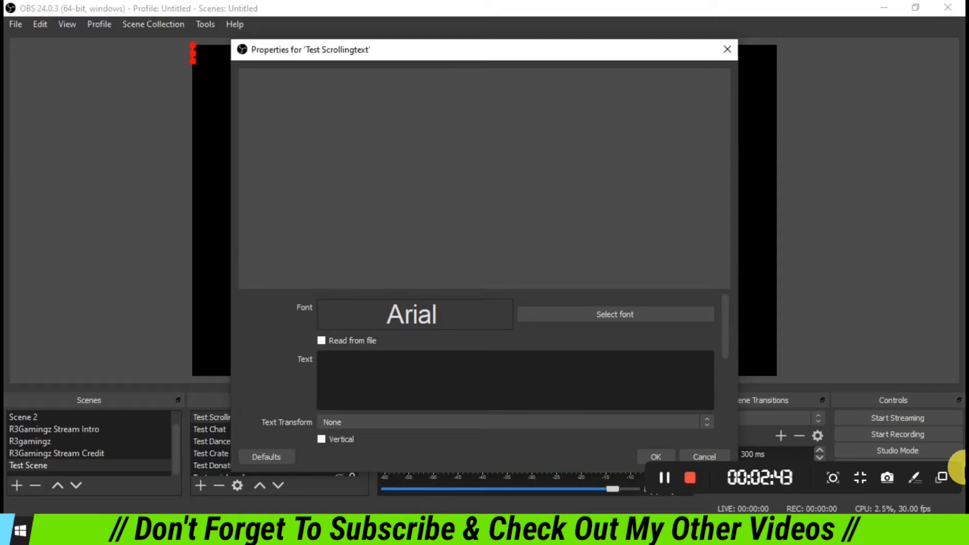
Enter the message 'Test for R3Gamingz | Don't Forget To Subscribe | Like & Comment Too' as the source text.
text(Test for R3)
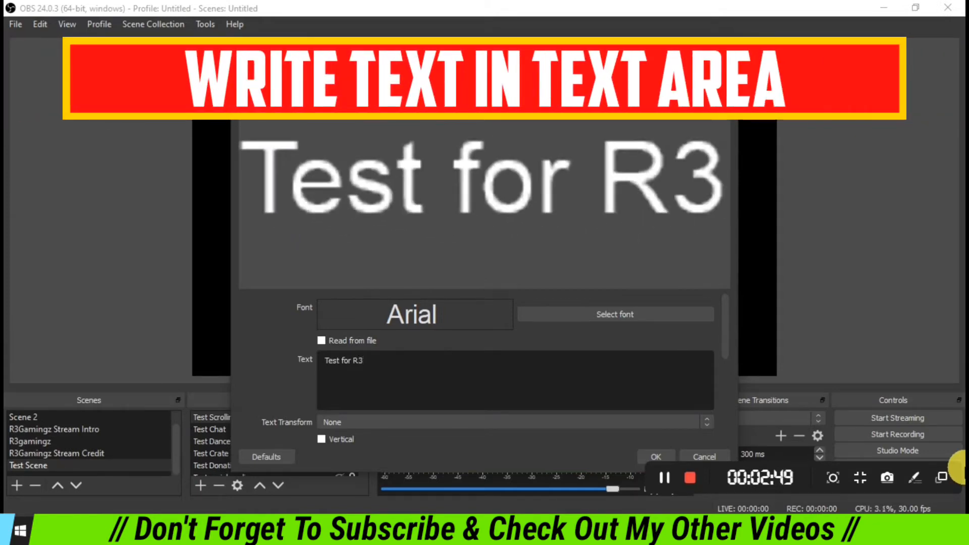
text(Gamingz |)
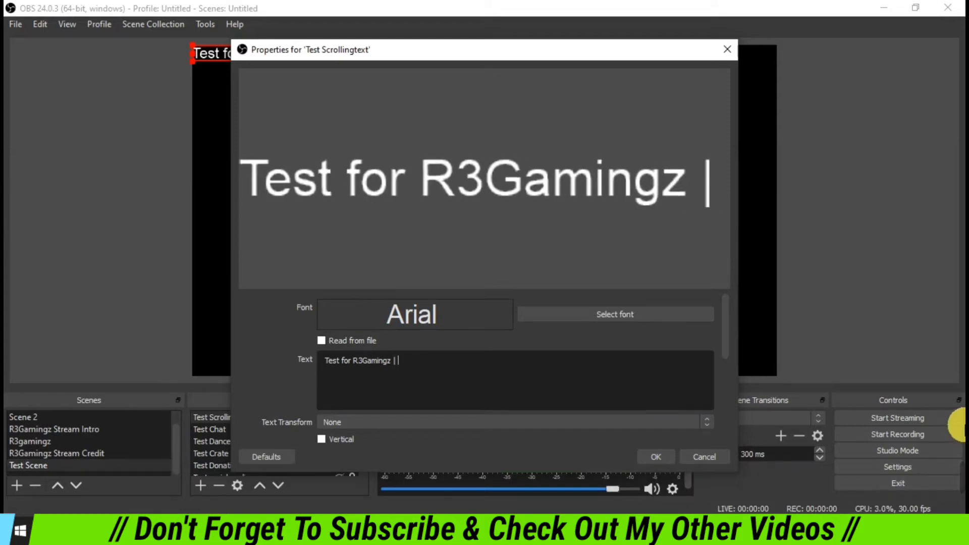
key(Backspace)
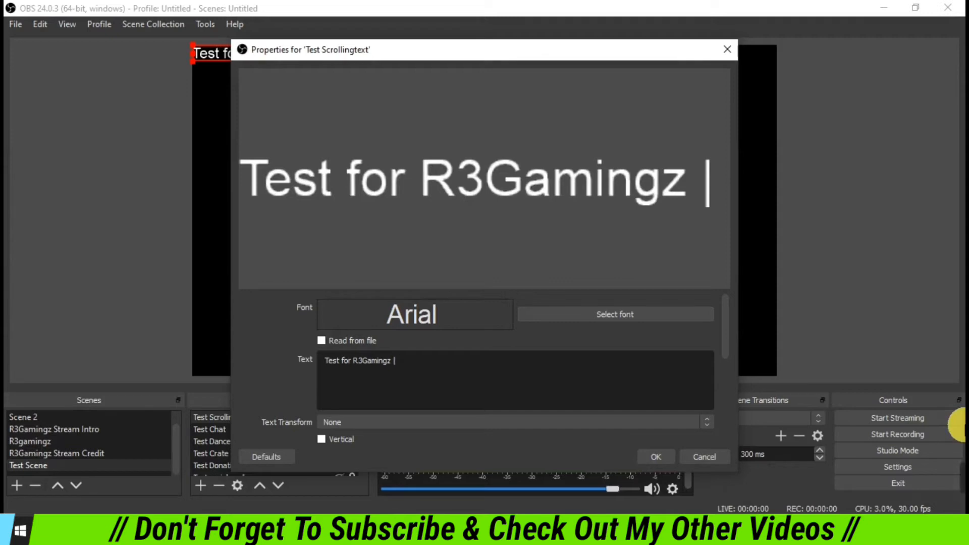
text(Don't)
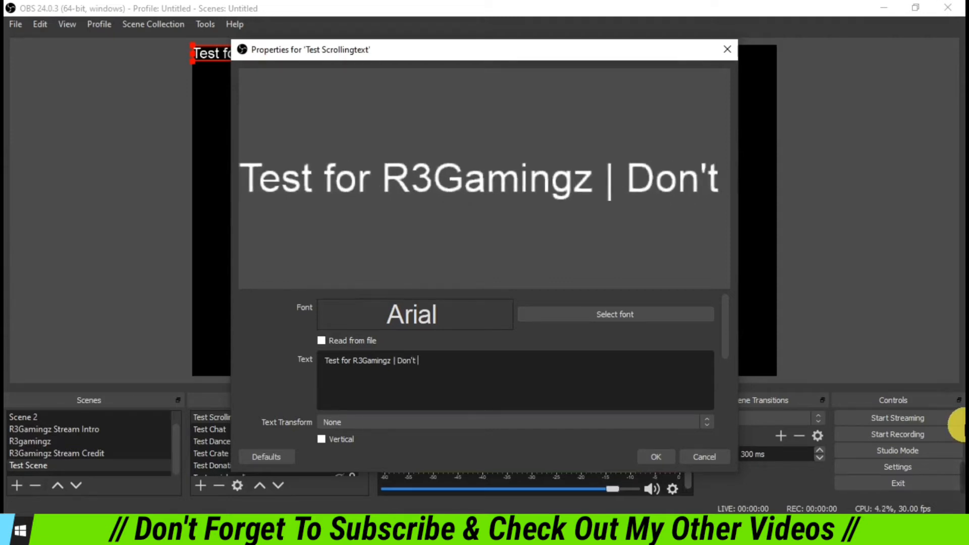
text(Forget To Sub)
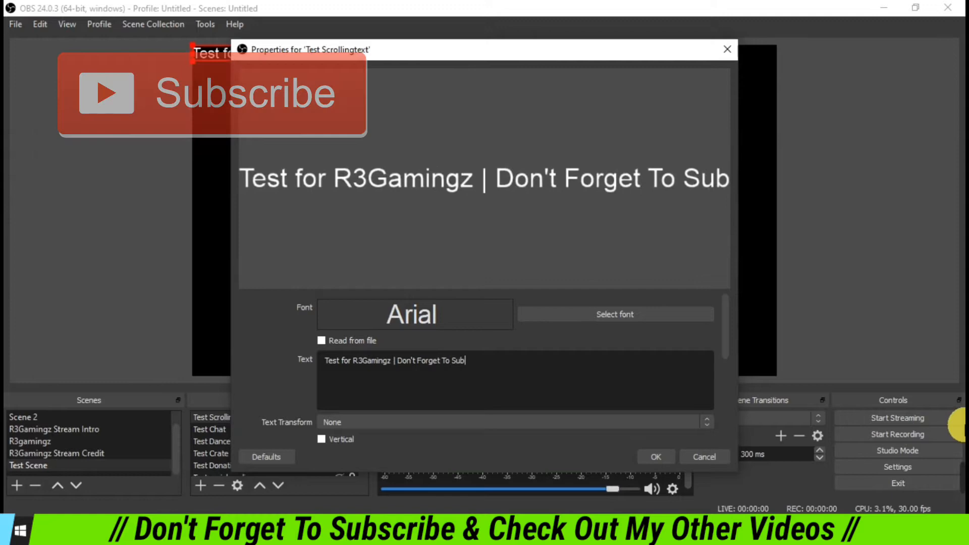
text(scribe)
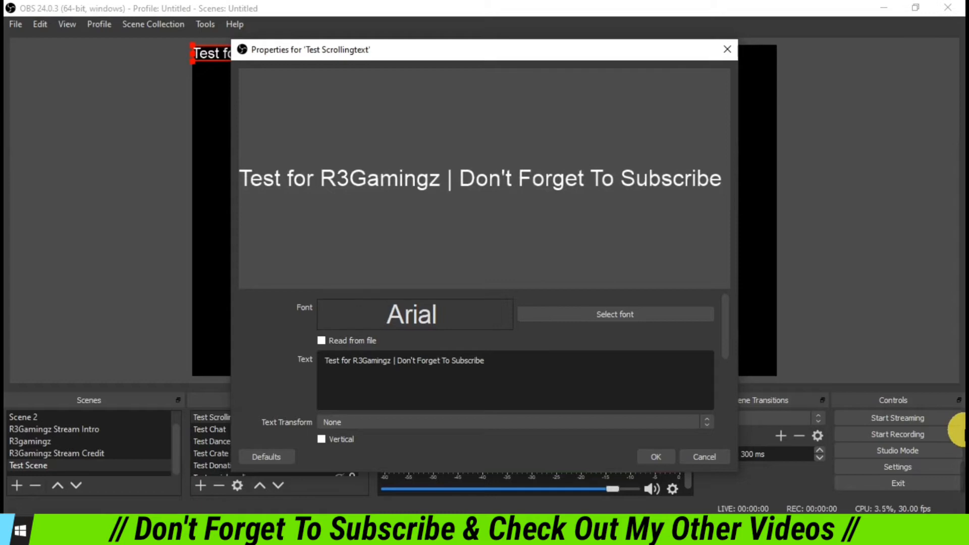
text(| LI)
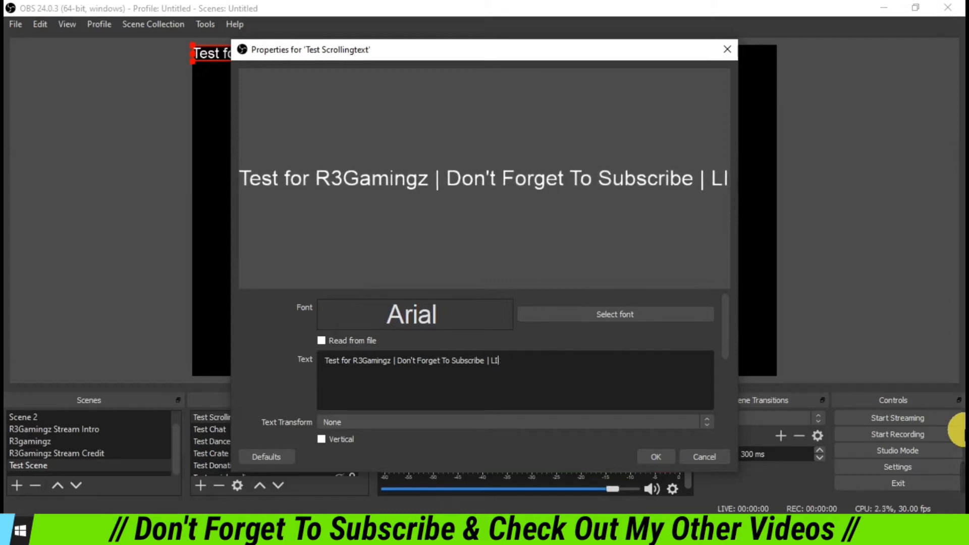
text(ike 7)
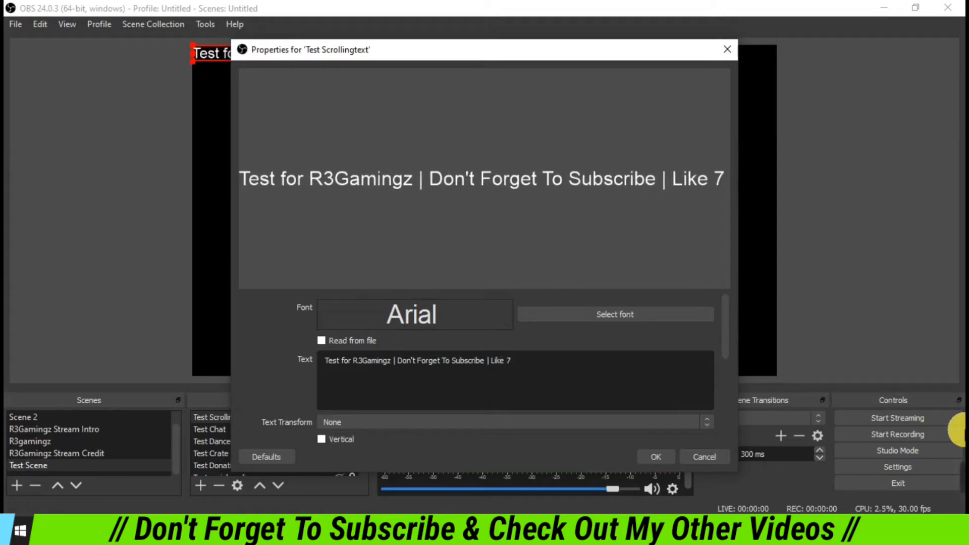
key(Backspace)
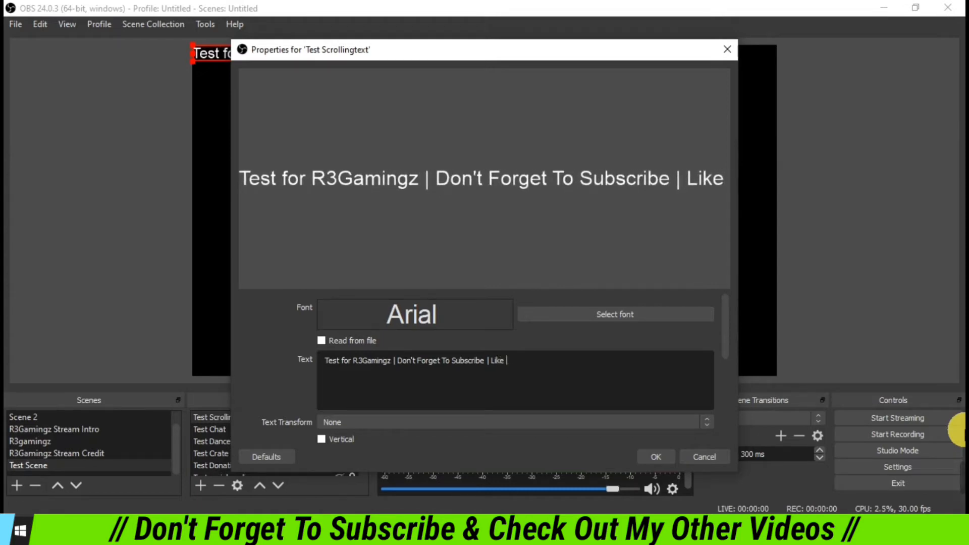
text(& Comment Too)
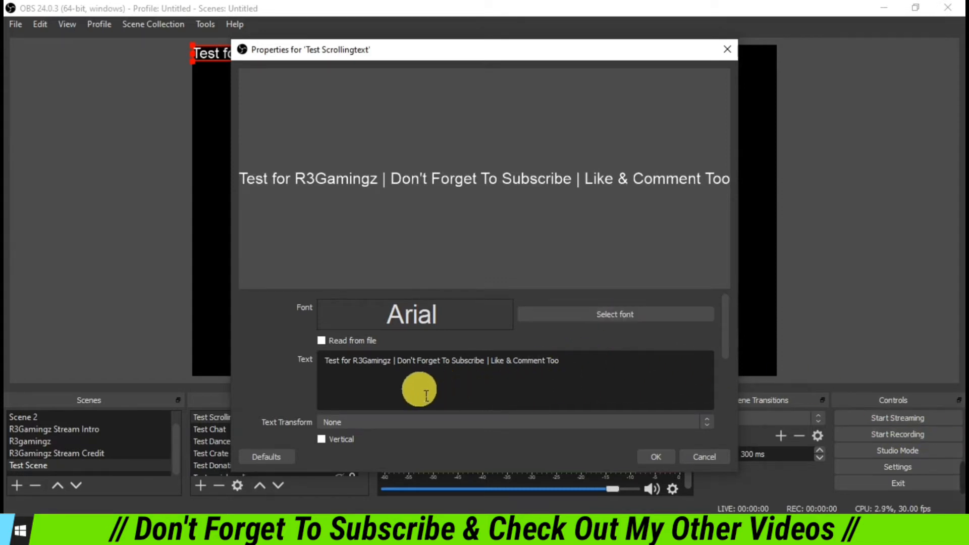
mouse_move(485, 362)
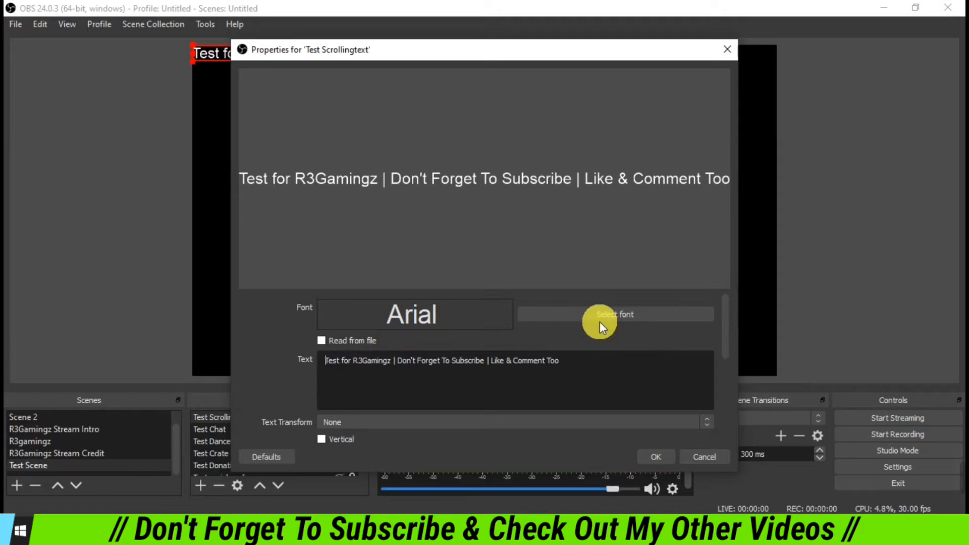
mouse_move(618, 324)
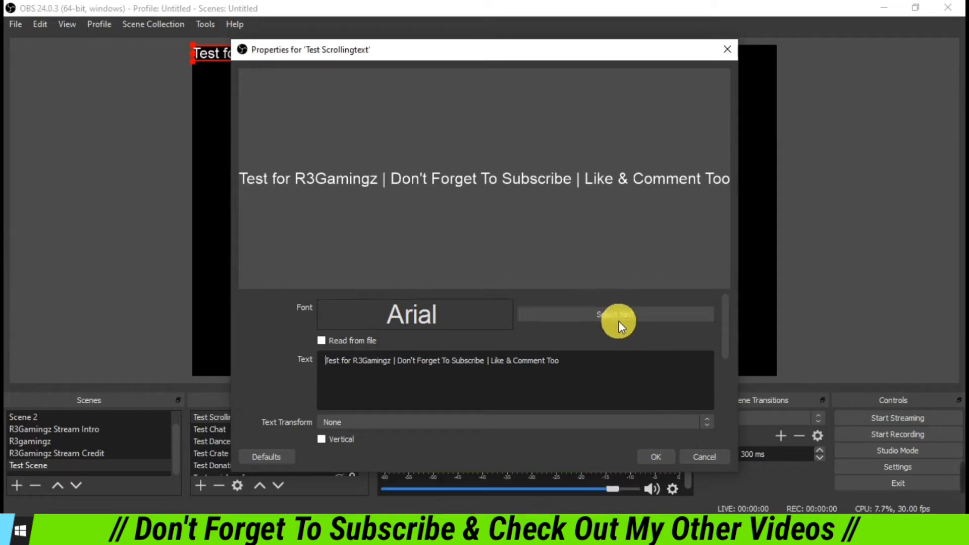
Browse fonts such as Century and Constantia, then choose Georgia for the text.
click(615, 315)
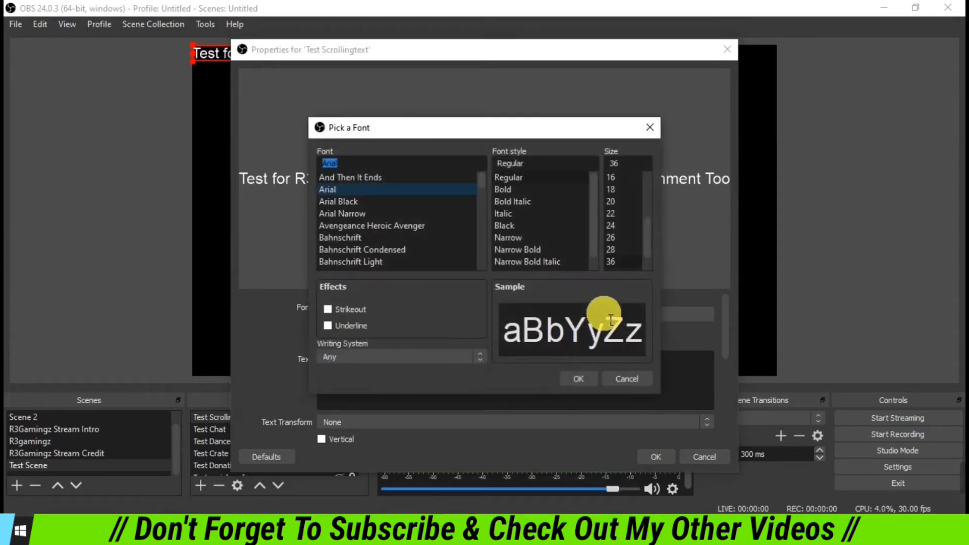
mouse_move(373, 195)
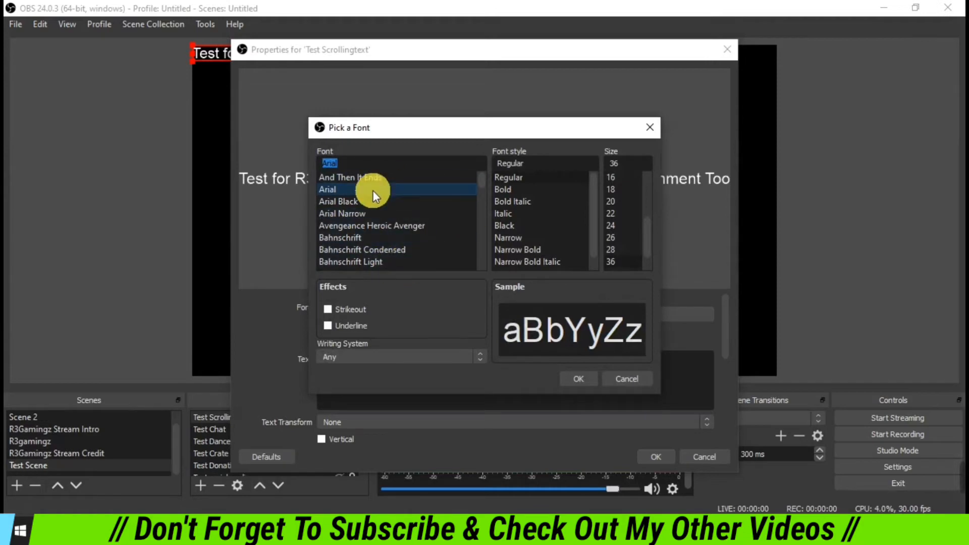
scroll(down, 3)
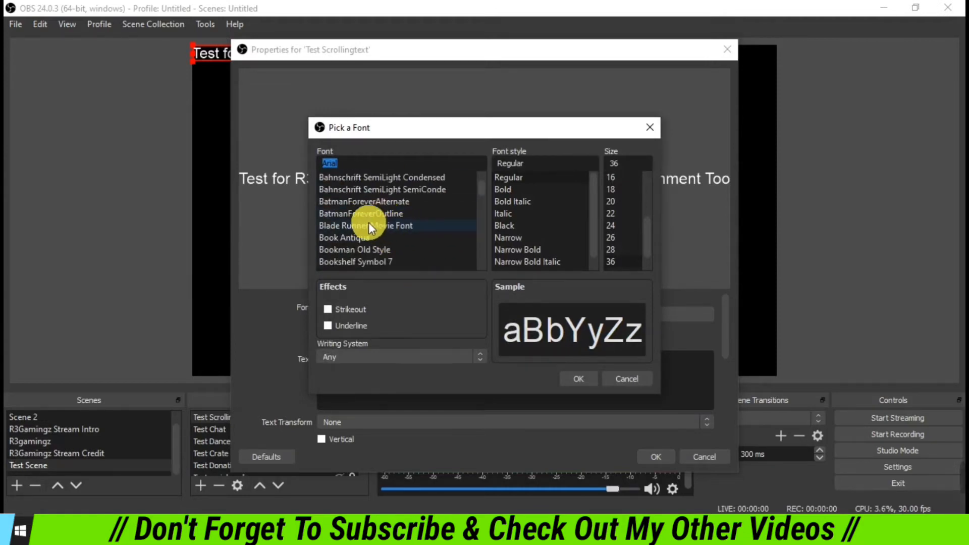
click(365, 225)
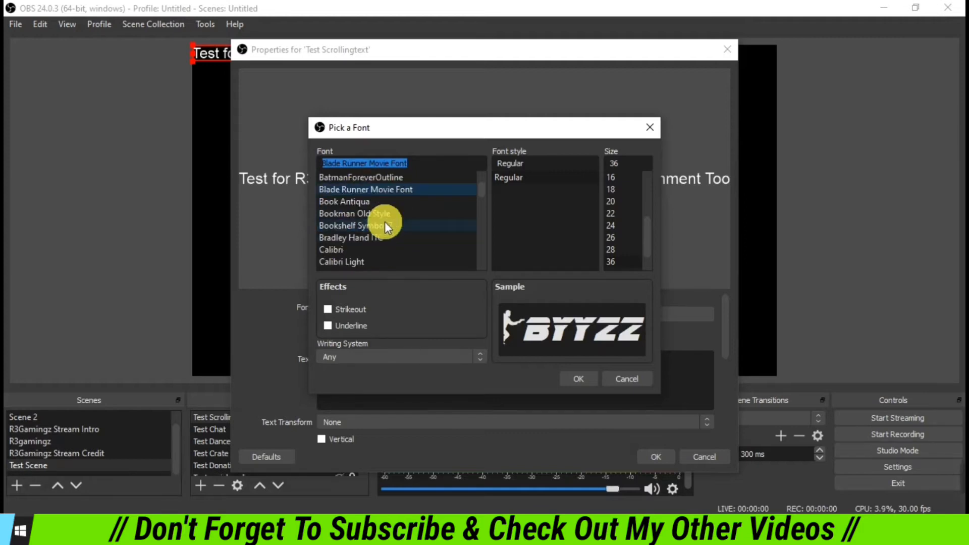
click(334, 261)
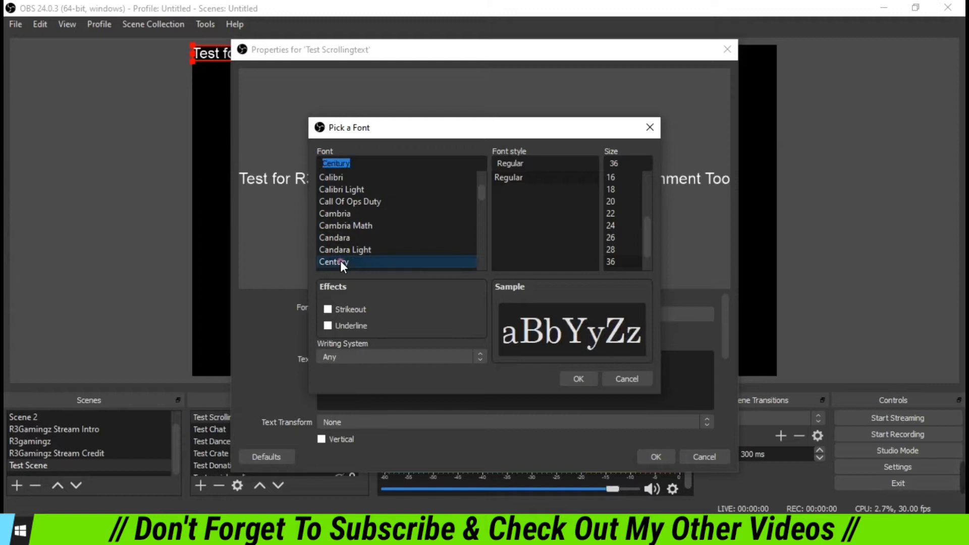
click(334, 201)
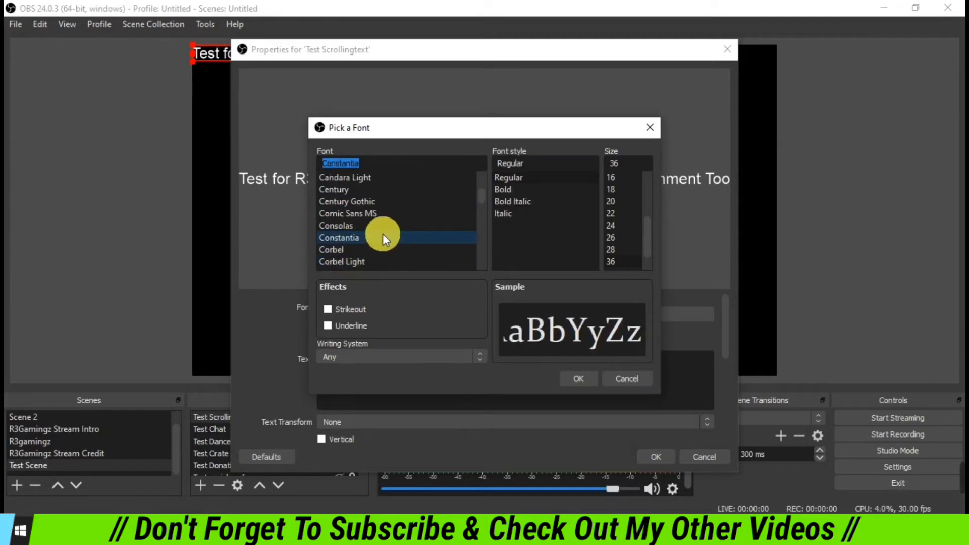
scroll(down, 3)
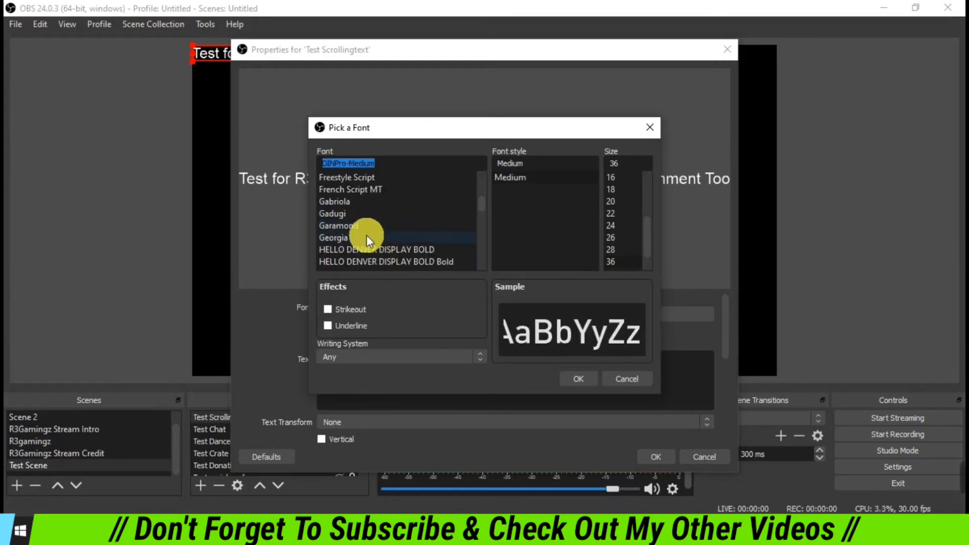
click(333, 238)
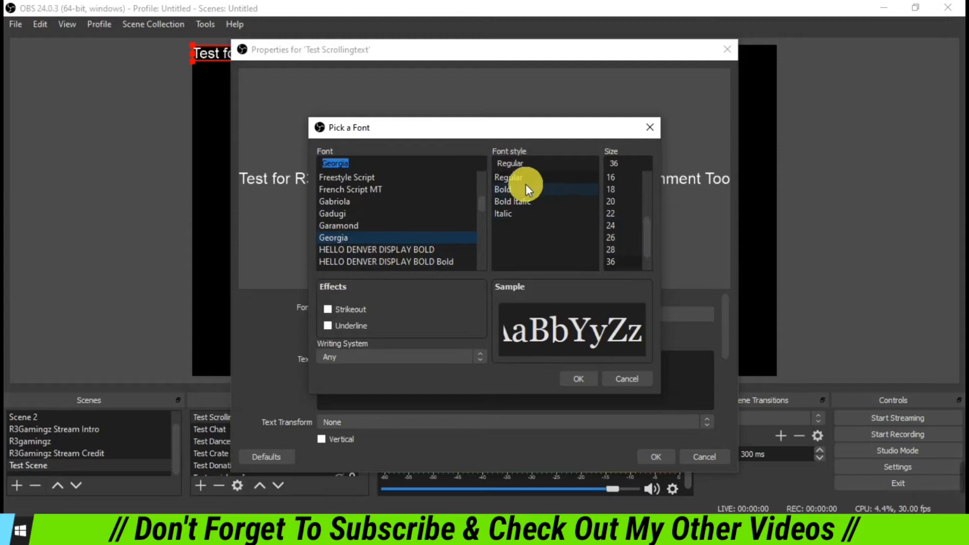
Compare bold, italic and bold italic styles and settle on Georgia Bold.
click(501, 188)
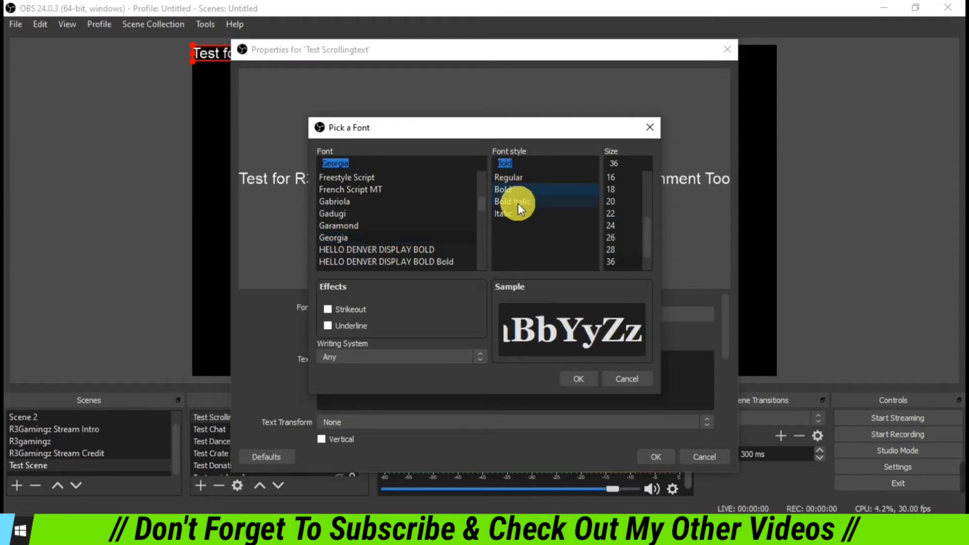
click(502, 213)
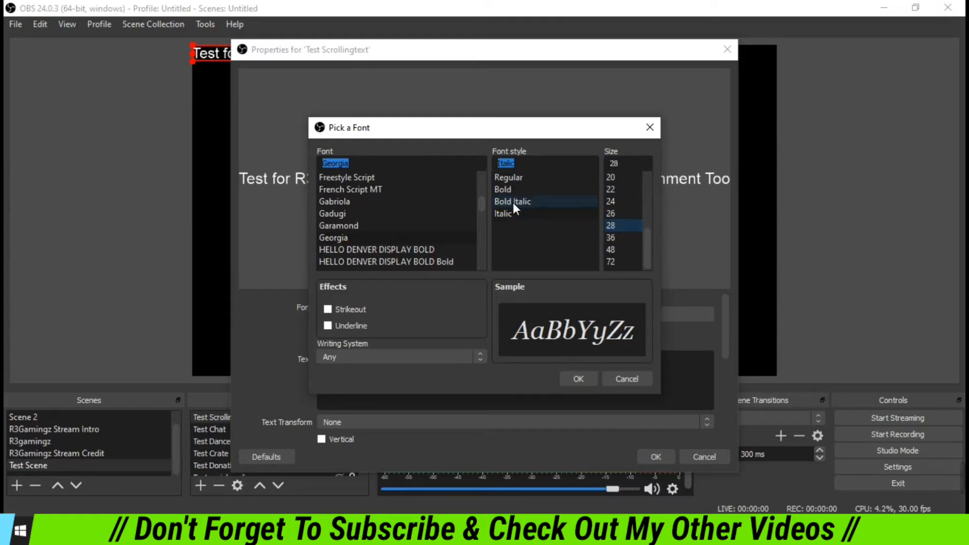
click(501, 189)
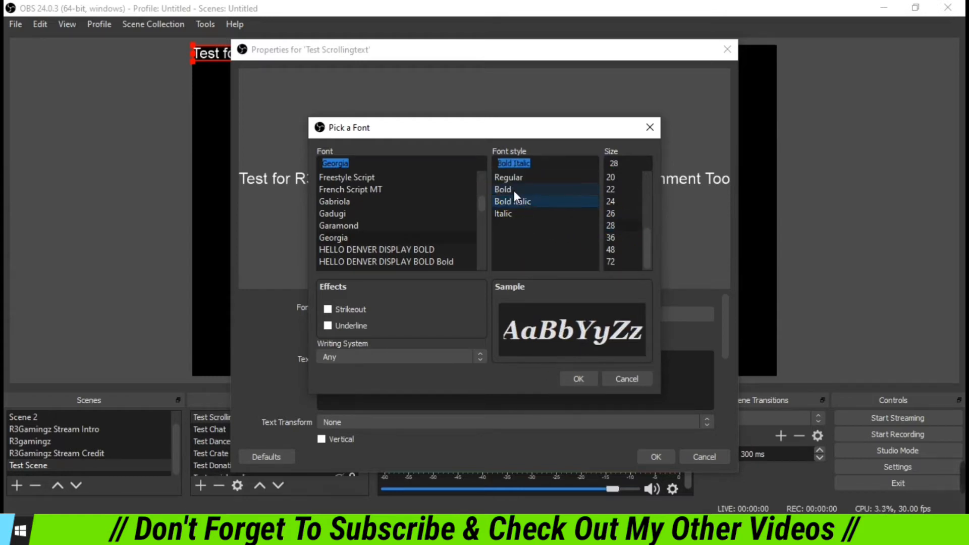
click(503, 189)
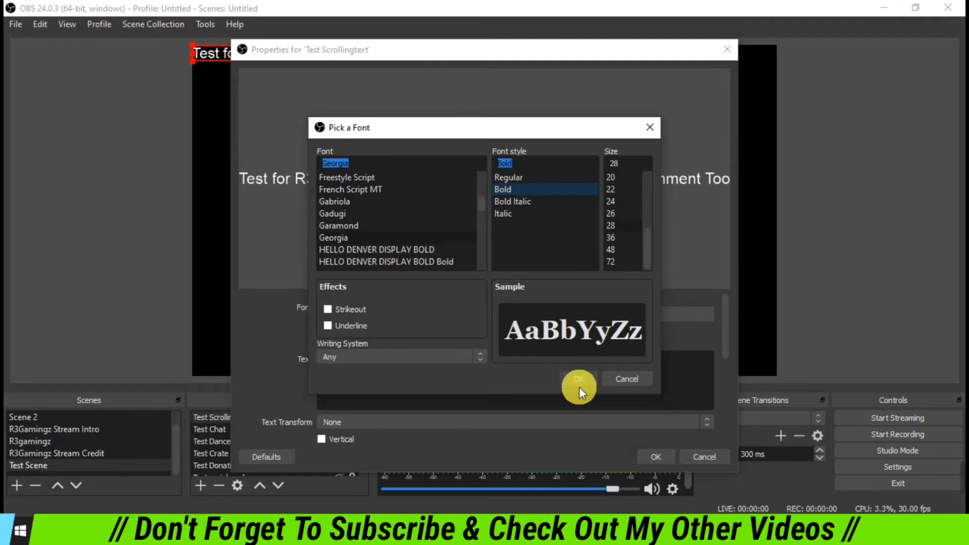
click(577, 378)
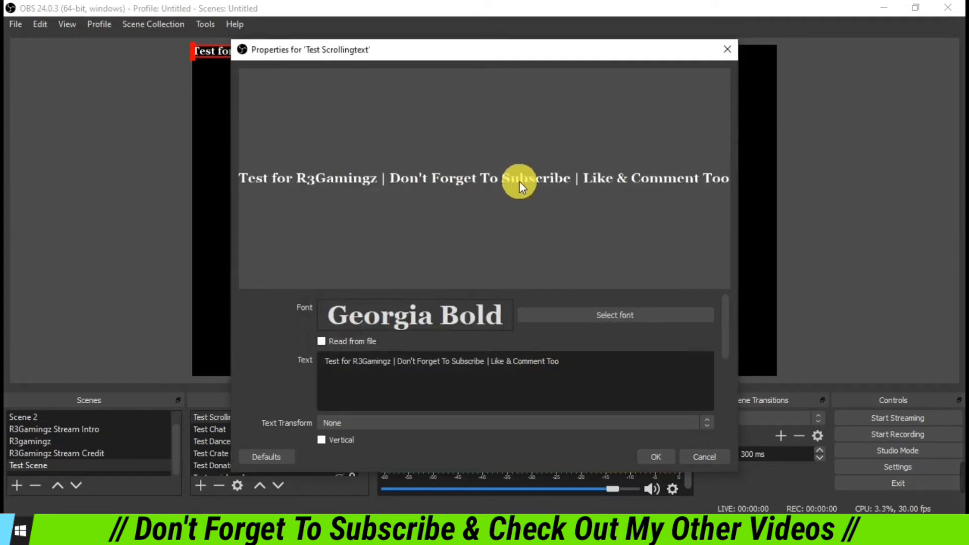
mouse_move(672, 189)
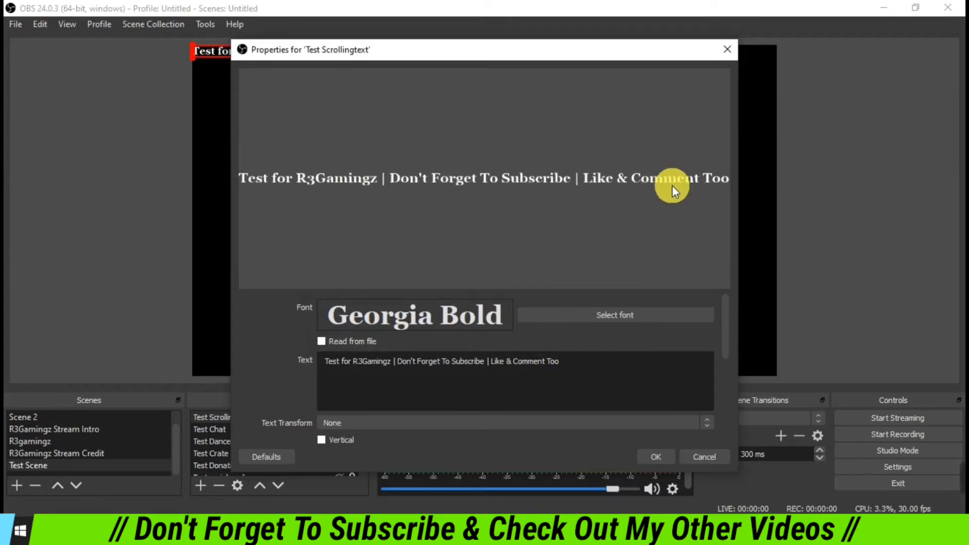
mouse_move(461, 318)
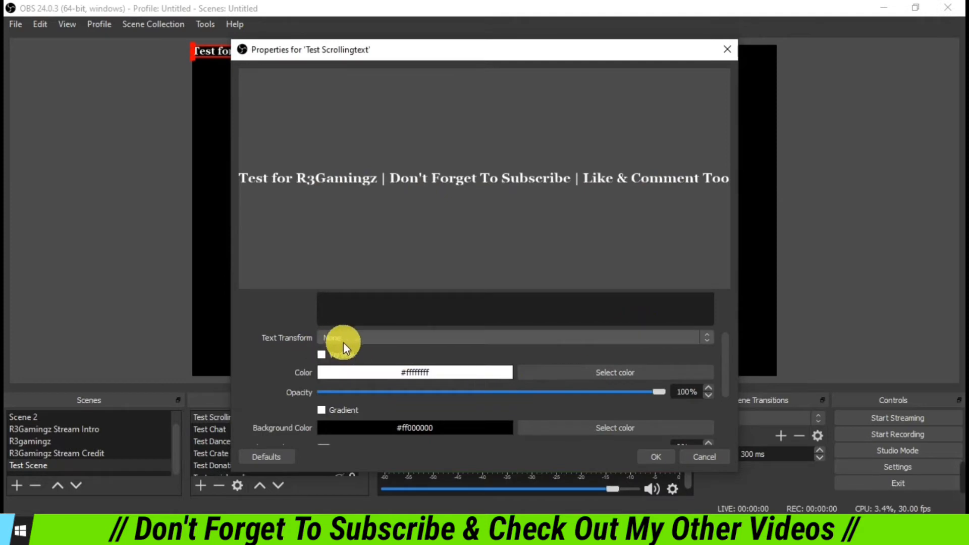
mouse_move(615, 373)
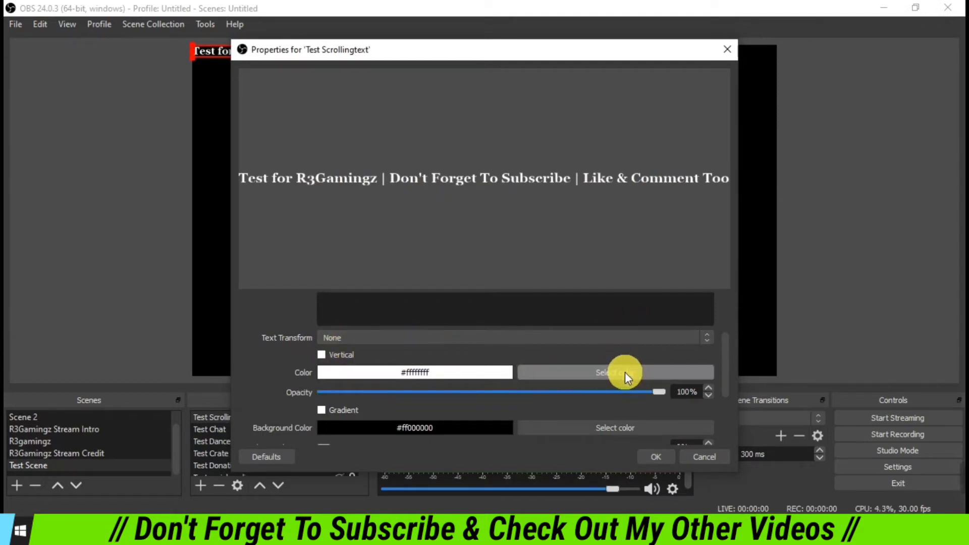
Change the text colour to red and apply the text source properties.
click(615, 373)
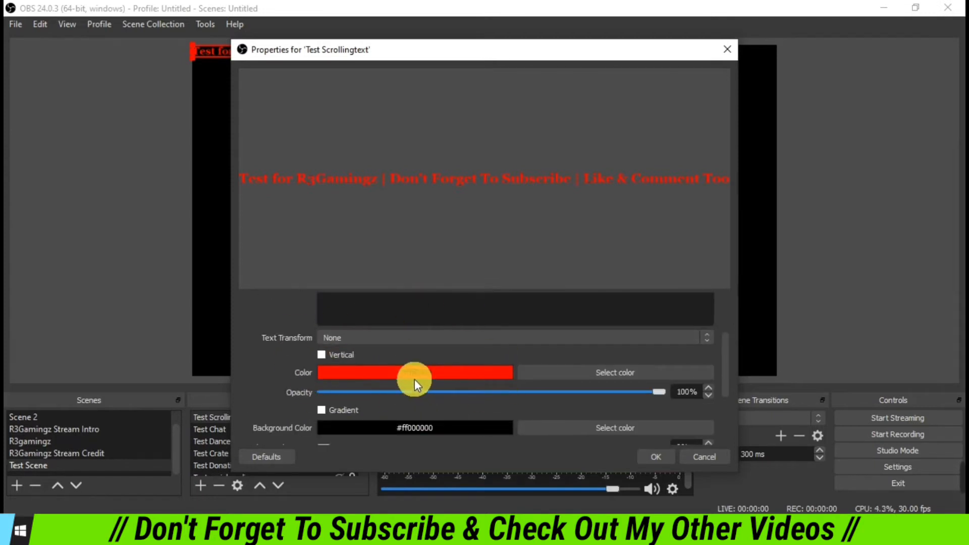
scroll(down, 3)
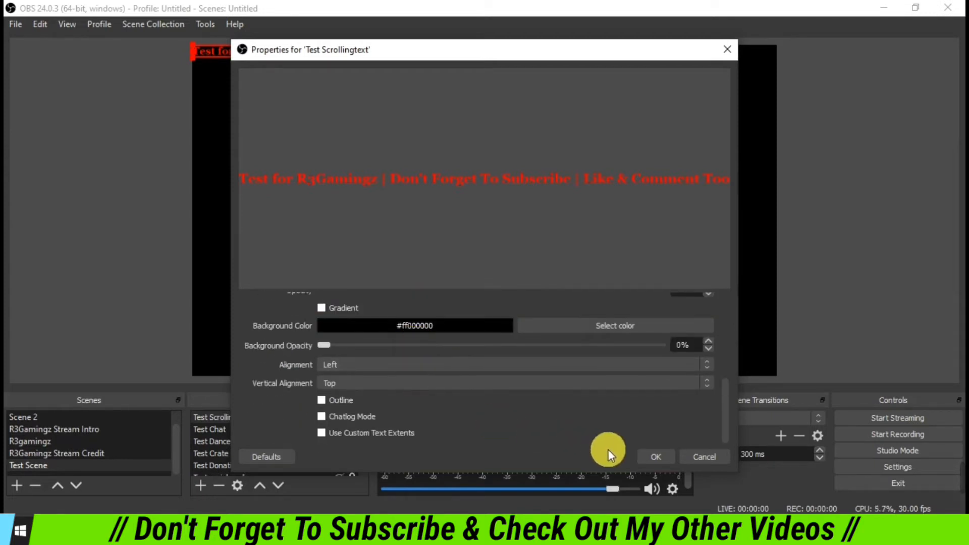
click(654, 456)
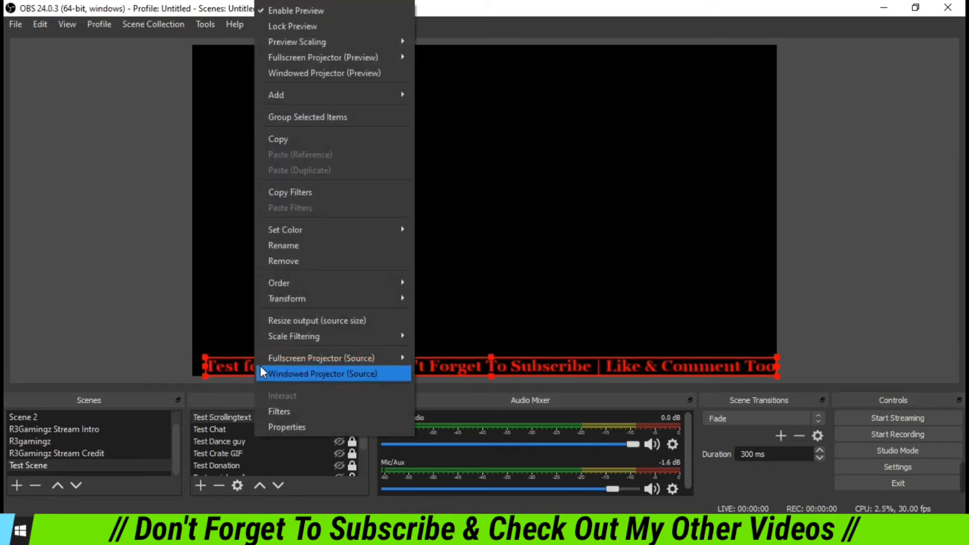
mouse_move(285, 299)
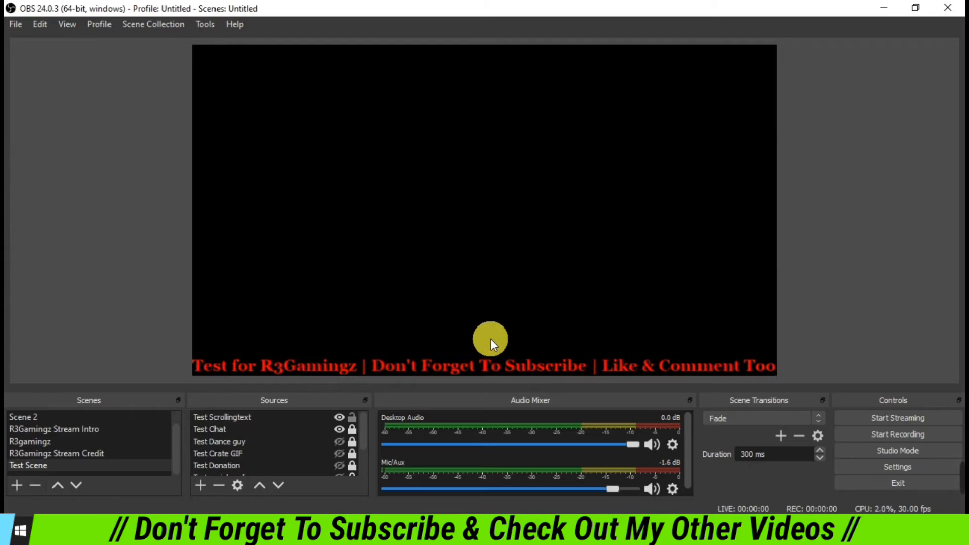
Select the red text line placed along the bottom of the preview canvas.
click(507, 366)
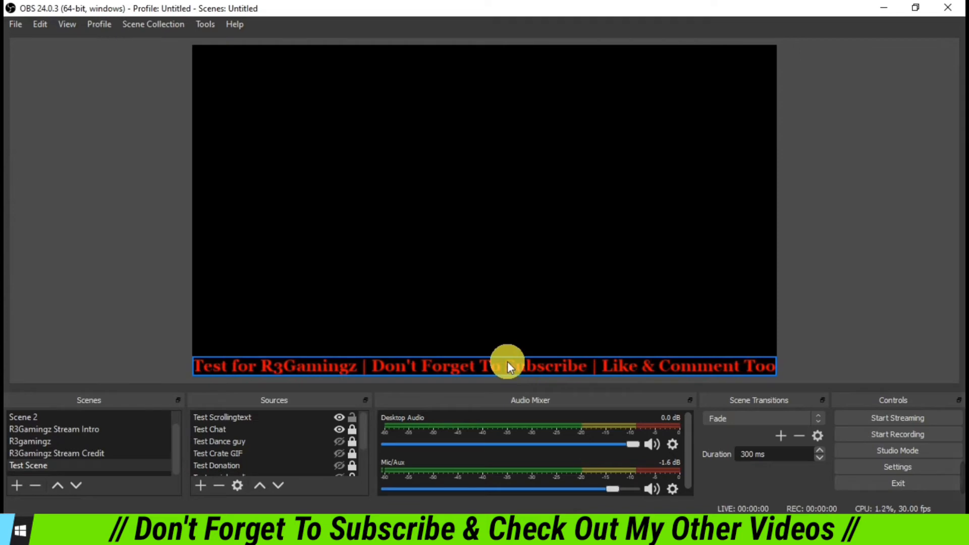
right_click(507, 362)
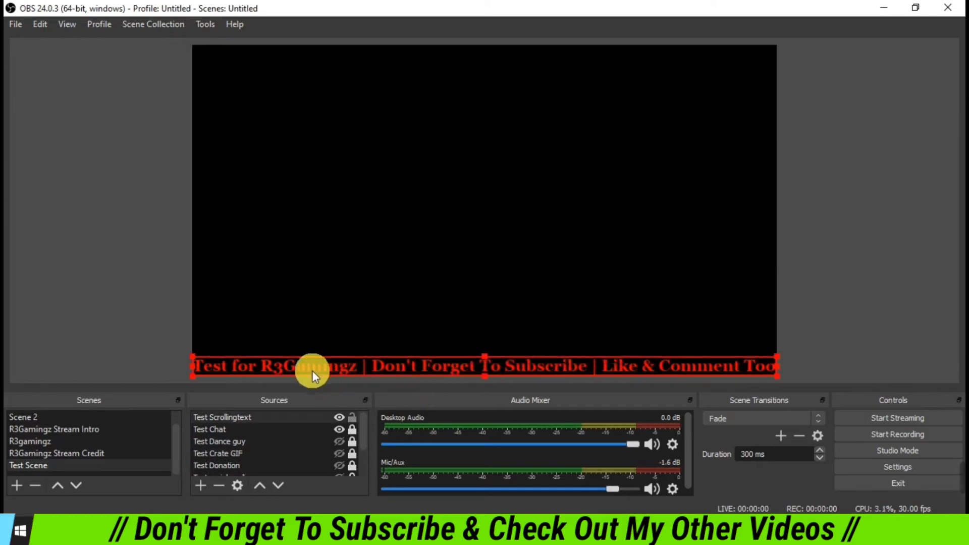
Attach a new filter named Scroll to the Test Scrollingtext source.
right_click(312, 365)
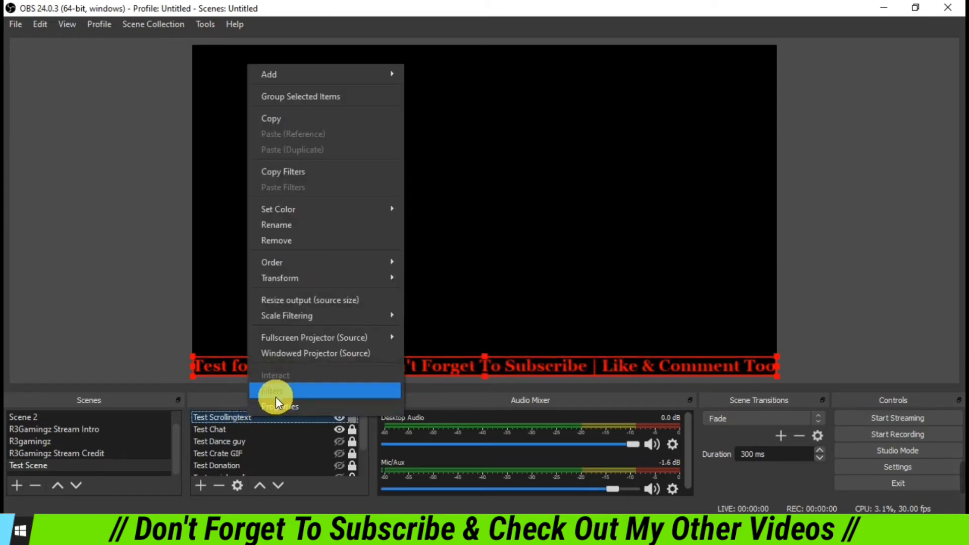
click(271, 390)
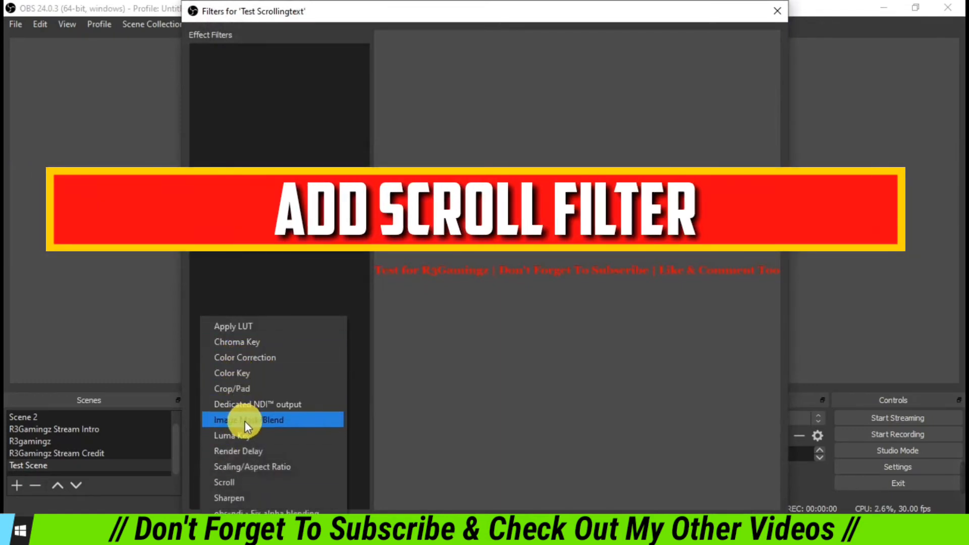
click(224, 482)
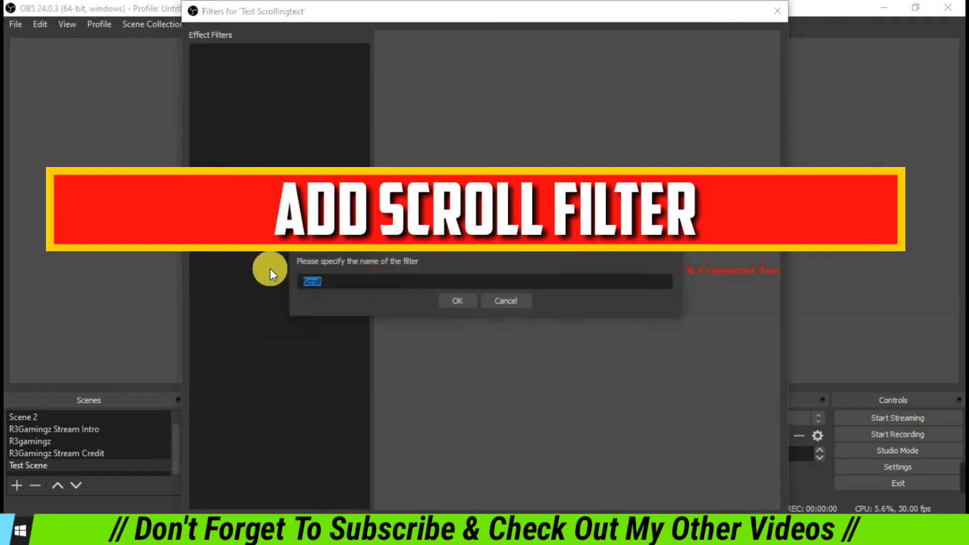
click(457, 301)
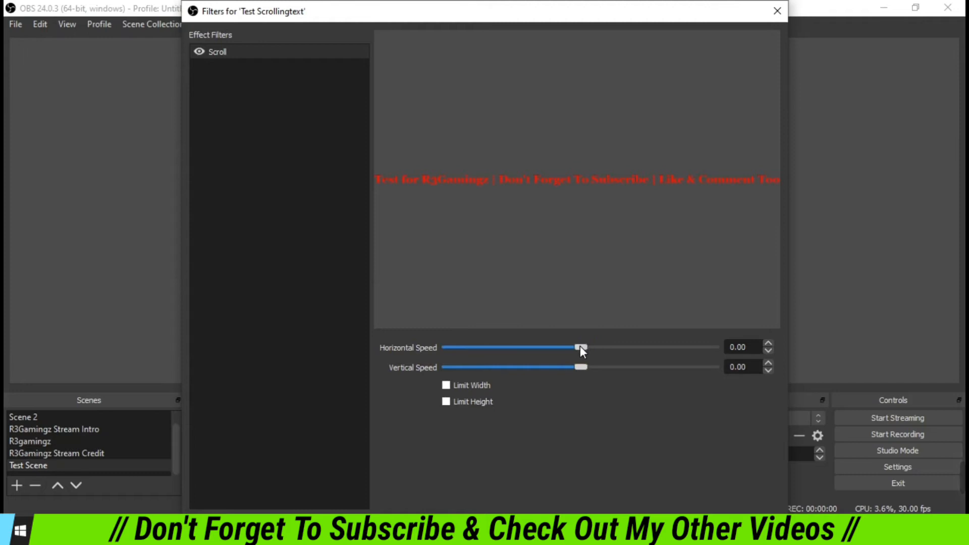
Raise the horizontal scroll speed near maximum, then ease it back down.
drag(578, 347, 587, 347)
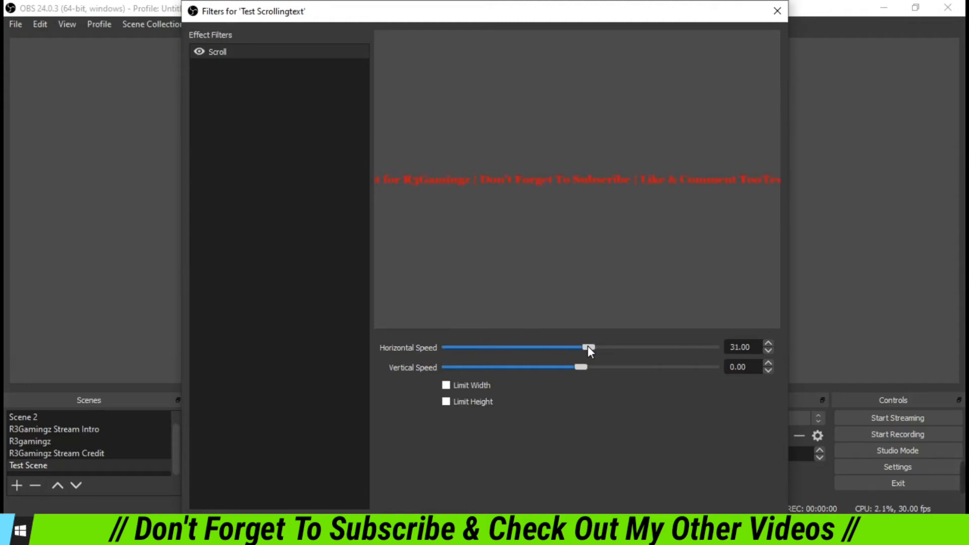
drag(587, 347, 592, 347)
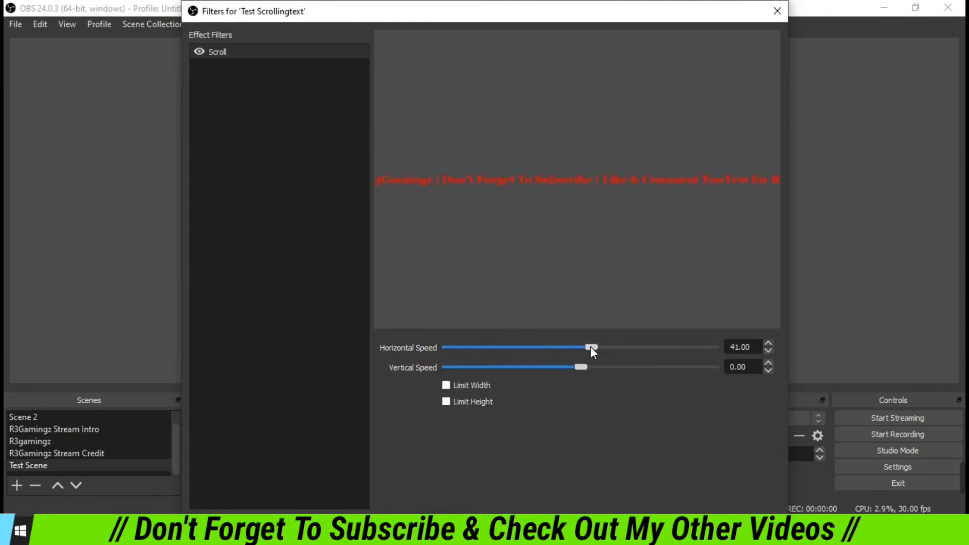
drag(591, 347, 609, 346)
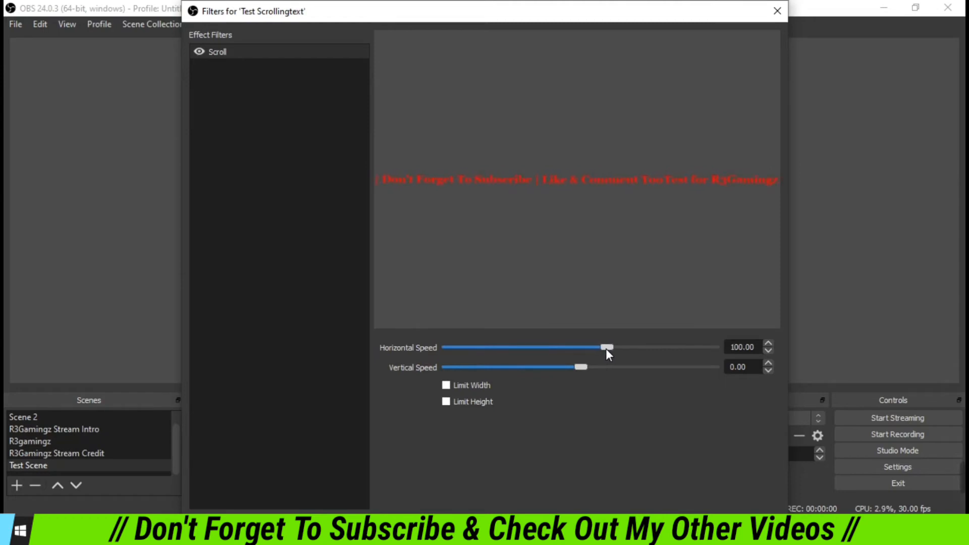
drag(606, 347, 623, 346)
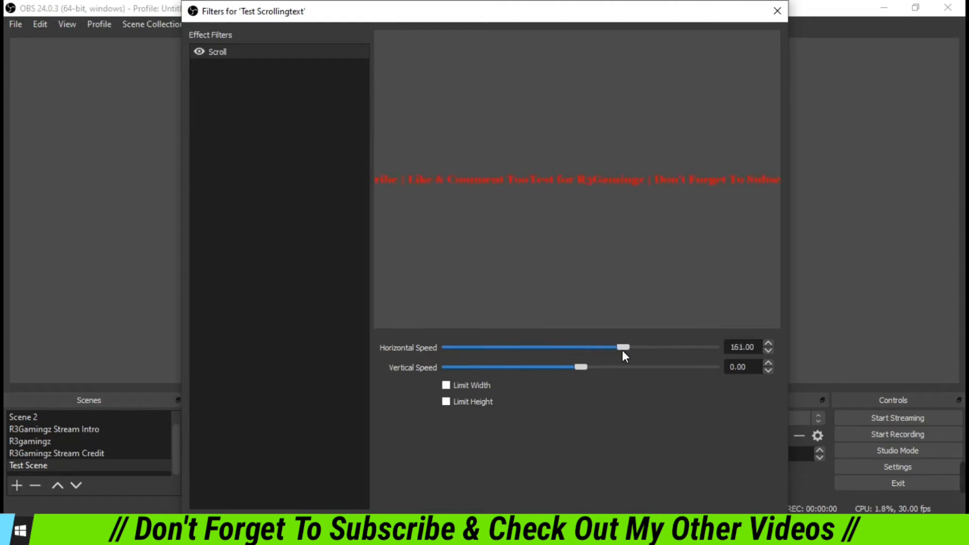
drag(624, 347, 651, 347)
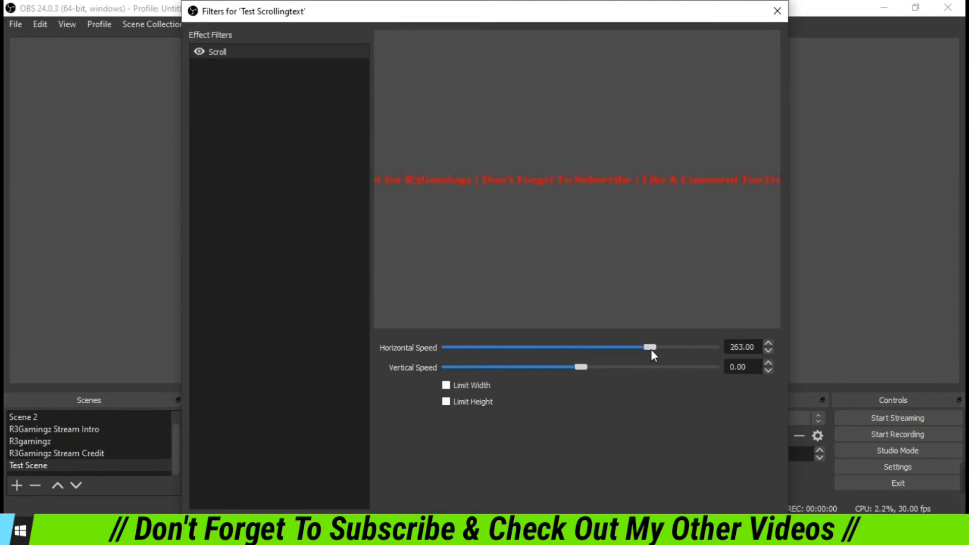
drag(649, 346, 699, 347)
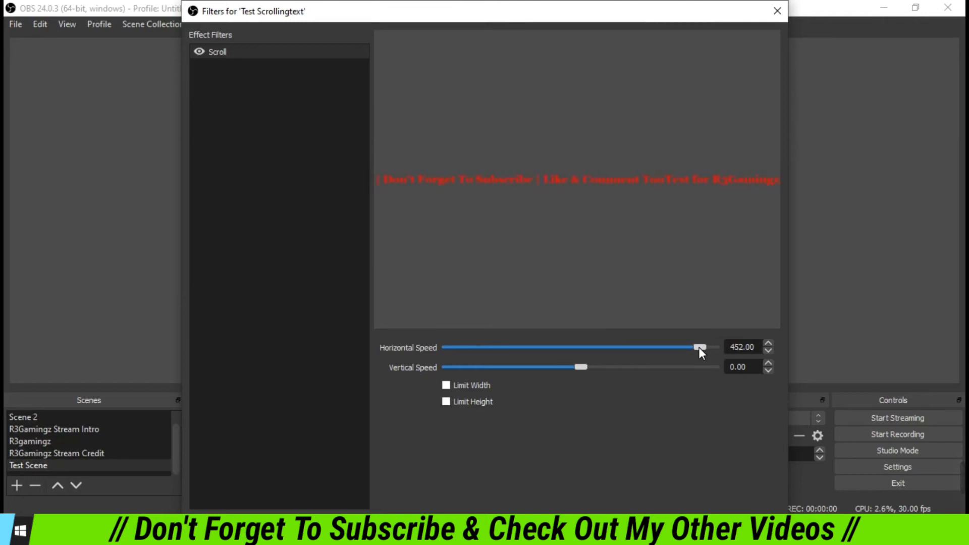
drag(699, 347, 611, 347)
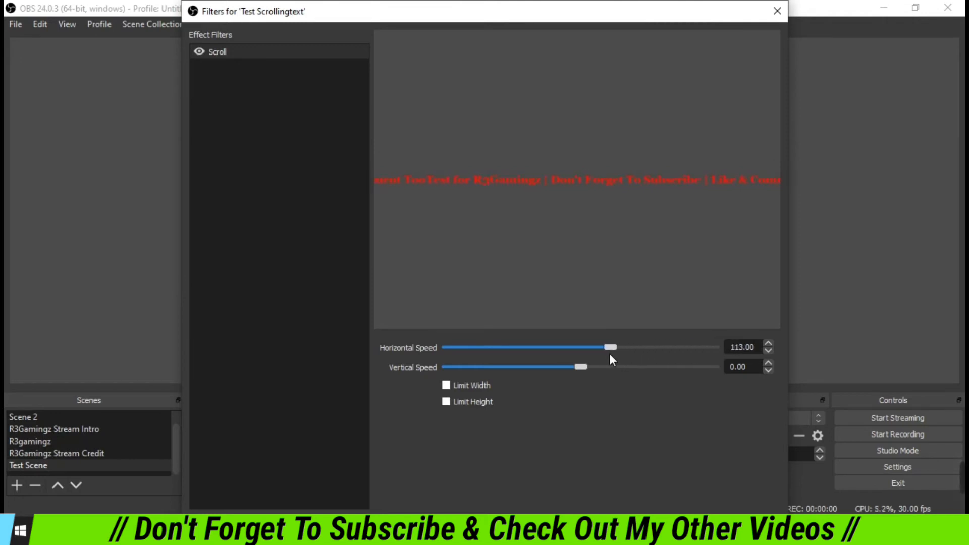
drag(612, 347, 604, 347)
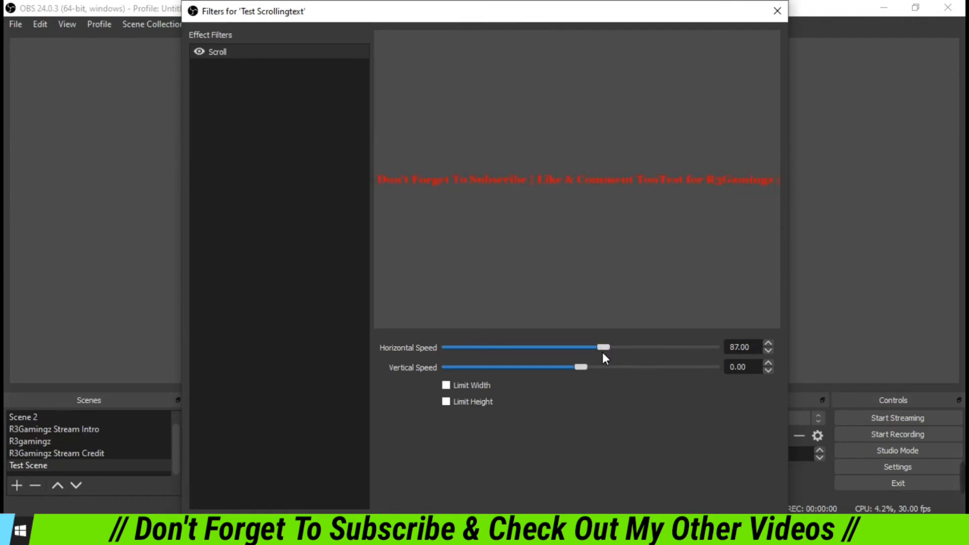
Reverse the scroll to near maximum speed, return forward slowly and stop at zero.
drag(605, 346, 538, 346)
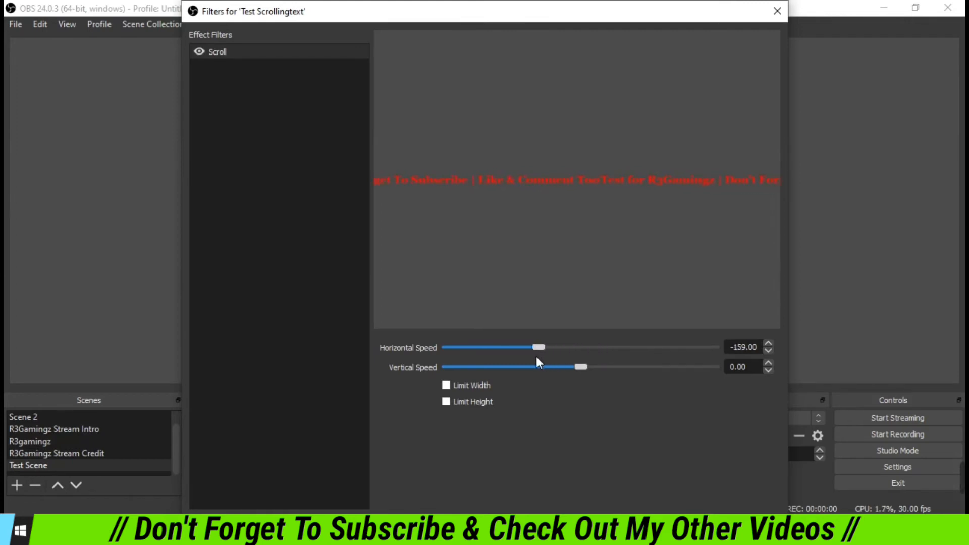
drag(538, 347, 491, 346)
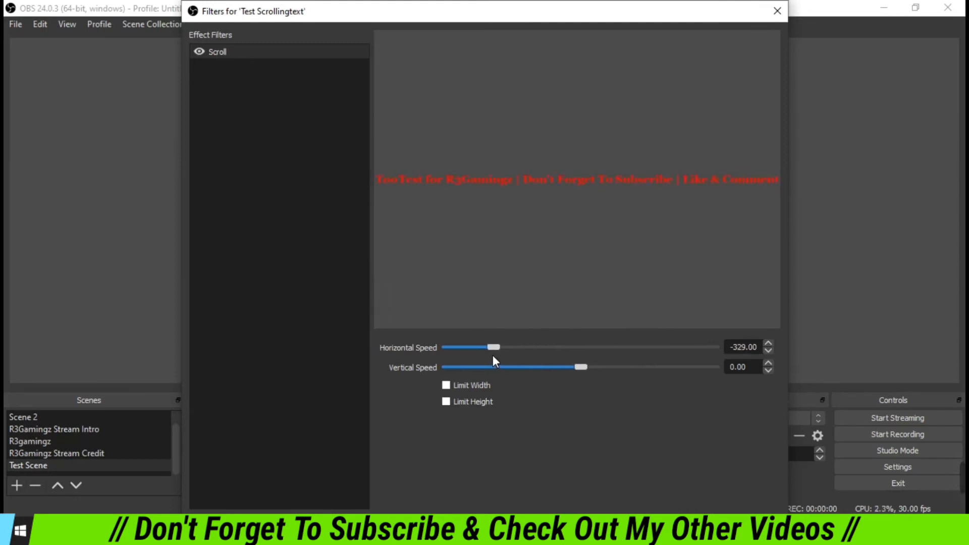
drag(496, 346, 451, 346)
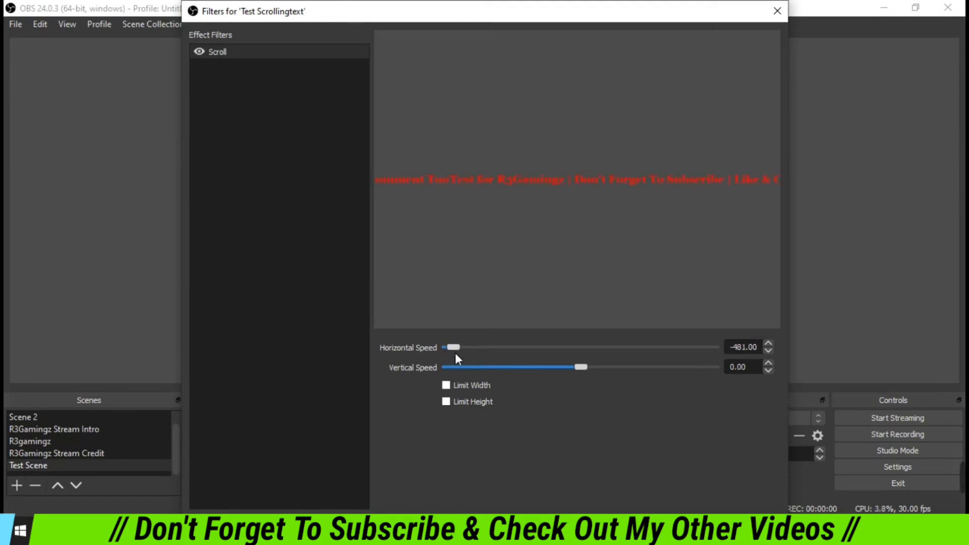
drag(452, 346, 577, 346)
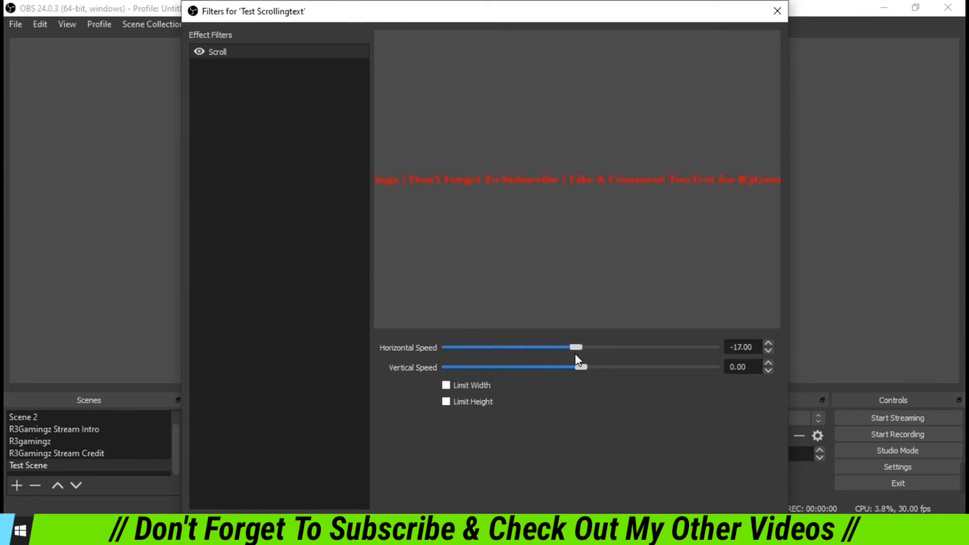
drag(559, 346, 588, 346)
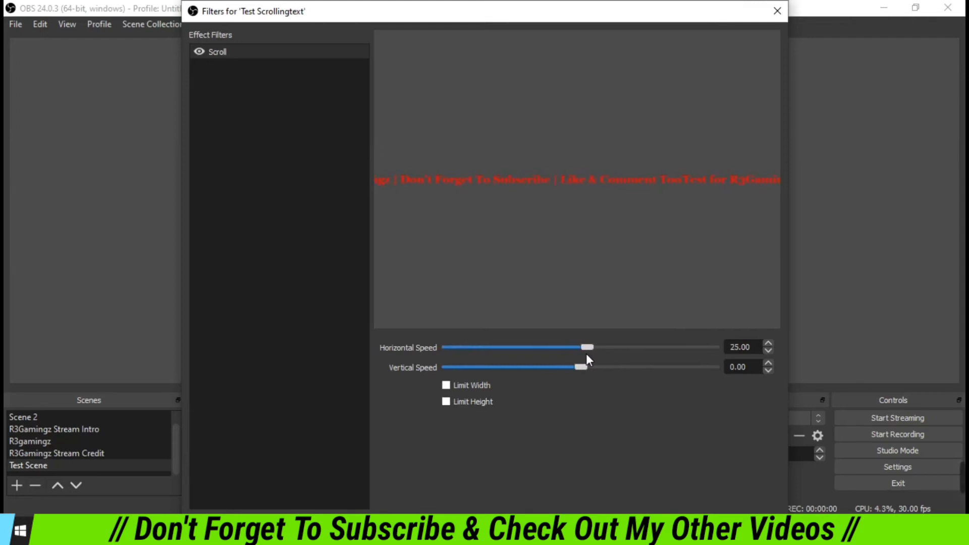
drag(586, 346, 592, 347)
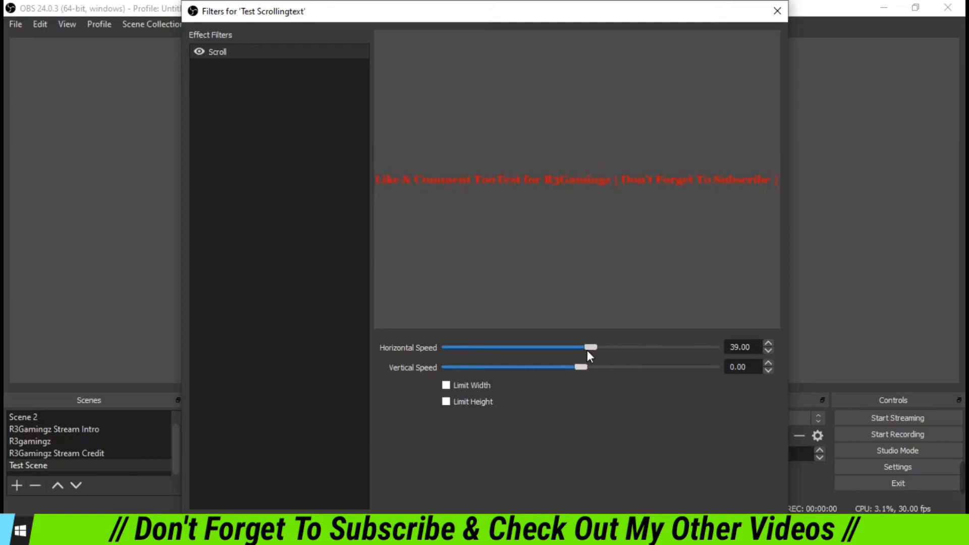
drag(591, 347, 580, 347)
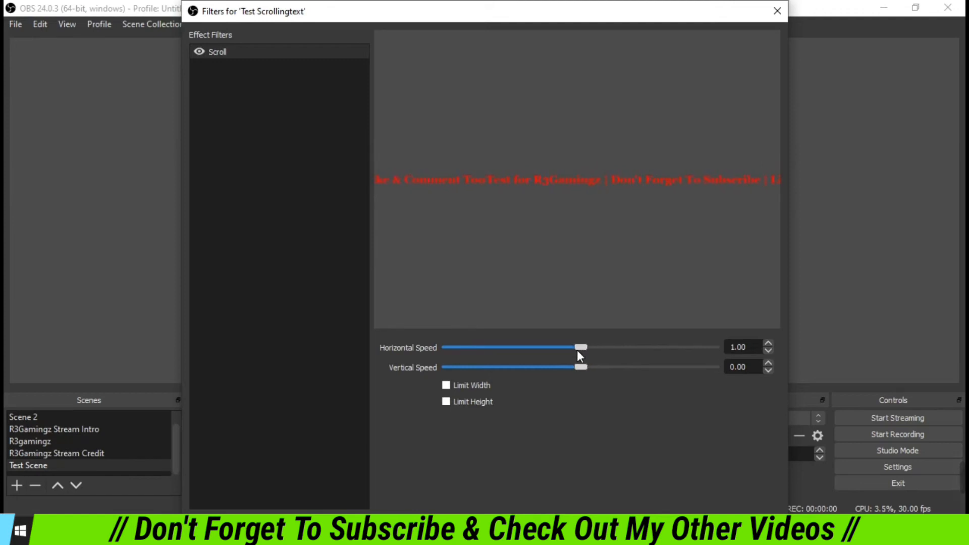
drag(580, 347, 576, 347)
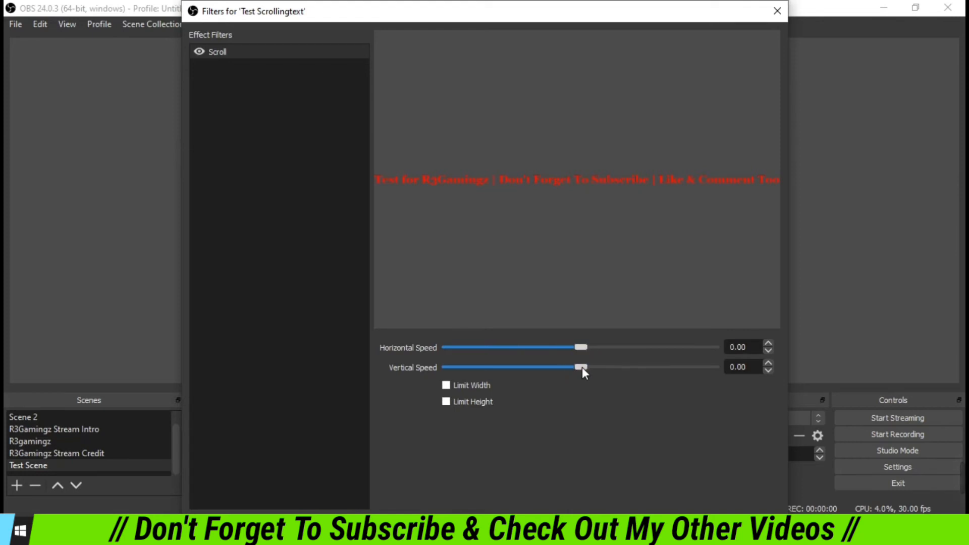
Try vertical scrolling and reset it to 0, leaving horizontal speed at 20.
drag(581, 367, 561, 367)
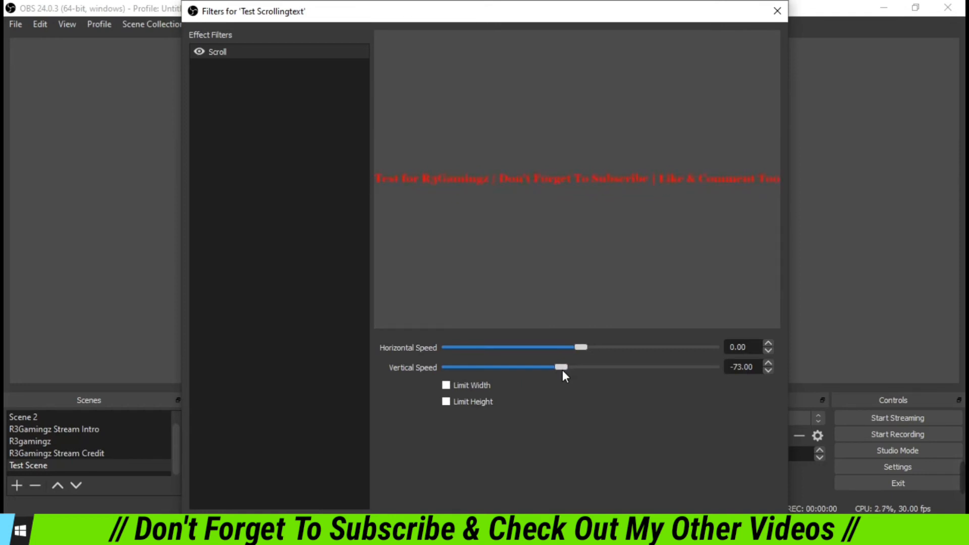
drag(561, 367, 614, 367)
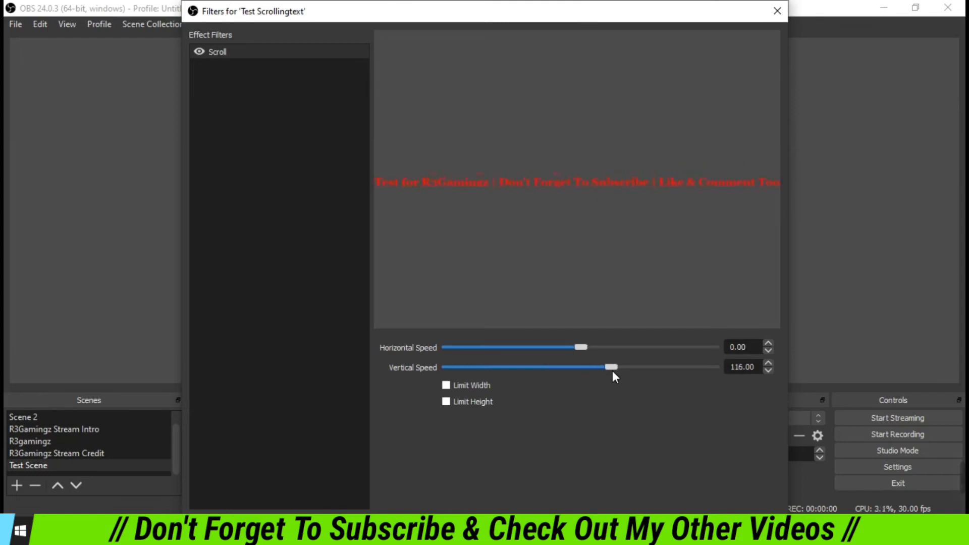
drag(611, 367, 587, 367)
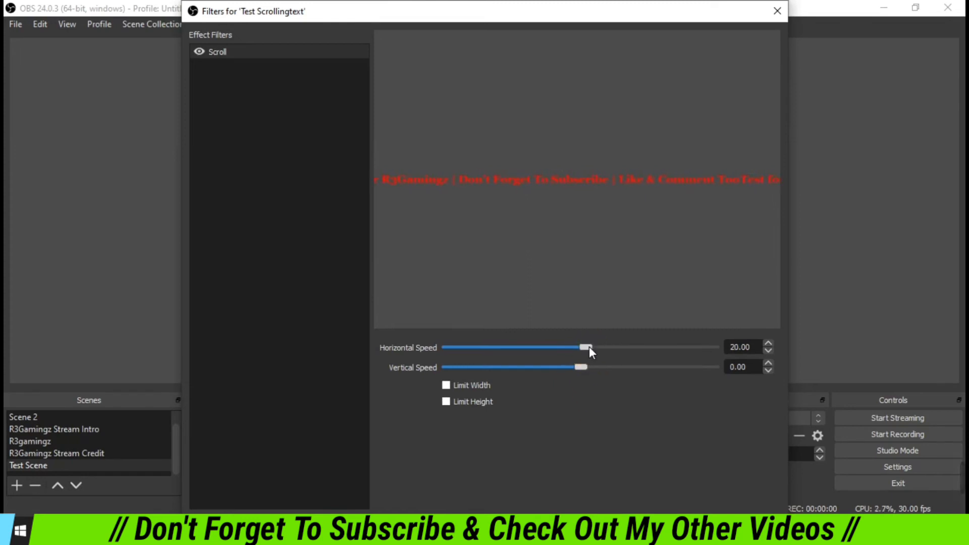
drag(587, 347, 584, 347)
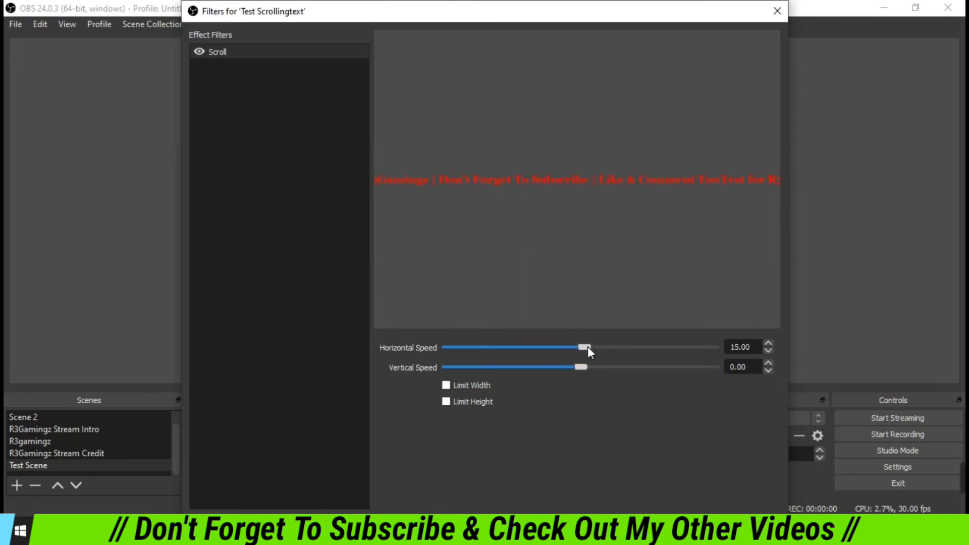
drag(585, 346, 587, 347)
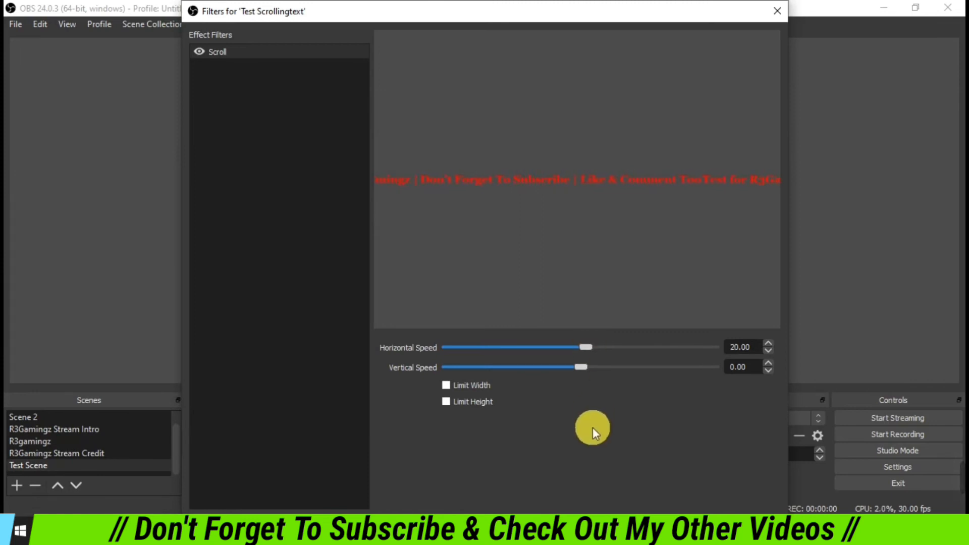
mouse_move(505, 405)
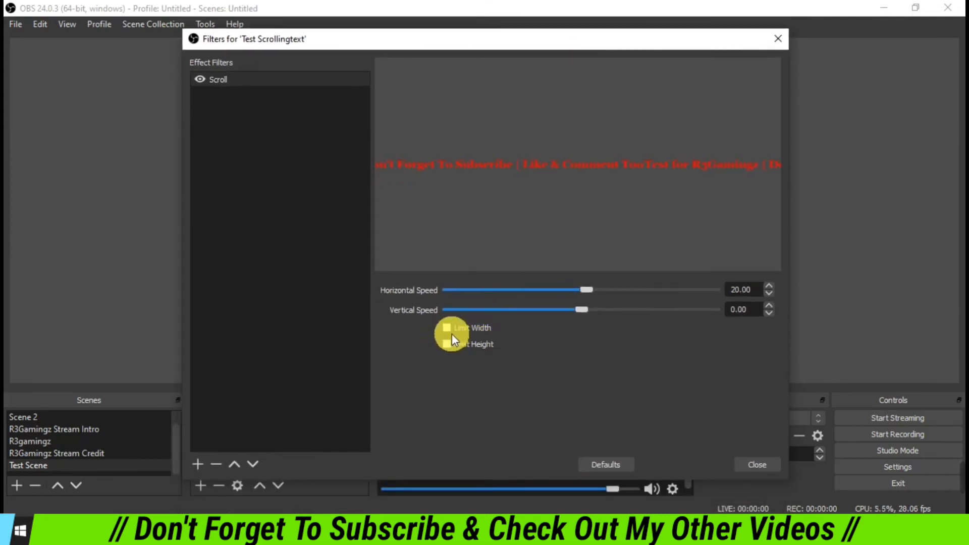
Toggle Limit Width on and back off, then close the Scroll filter settings.
click(447, 327)
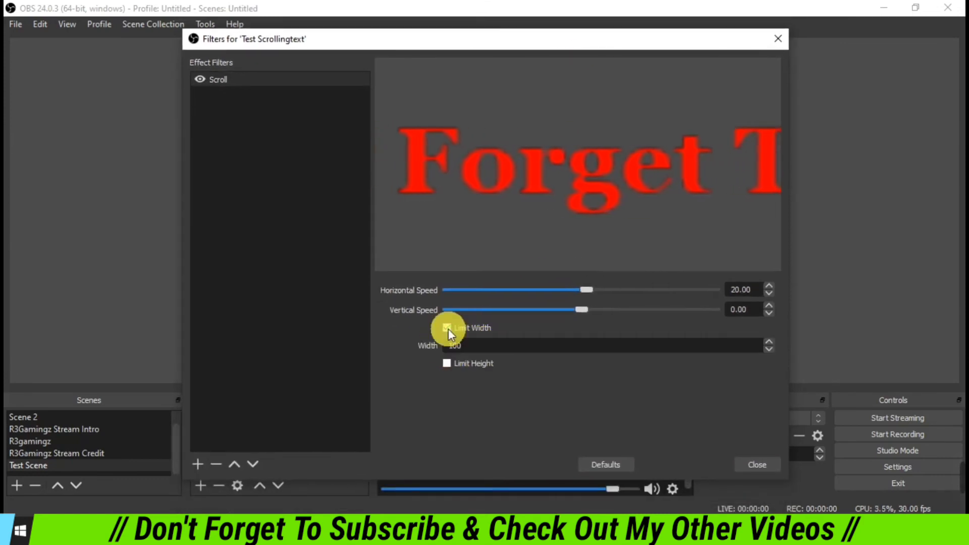
click(446, 327)
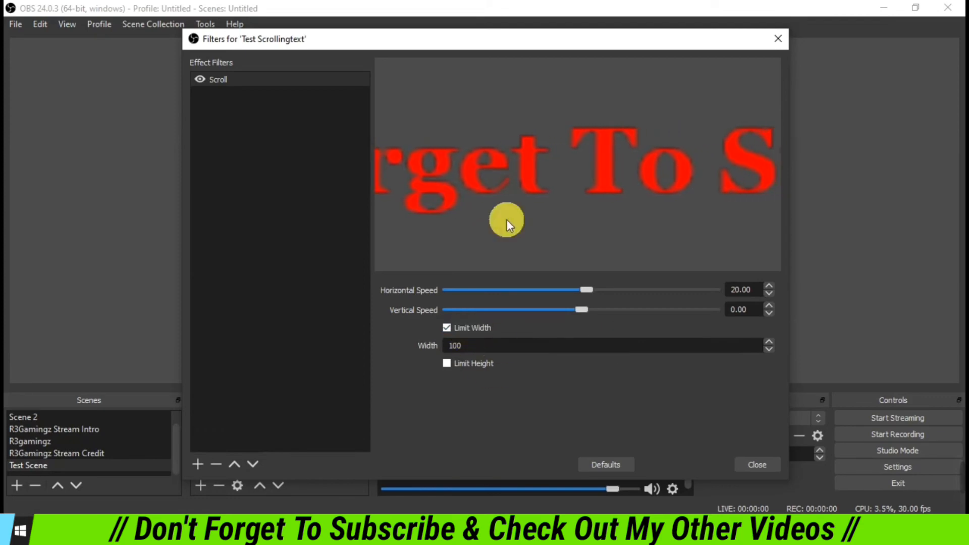
click(447, 364)
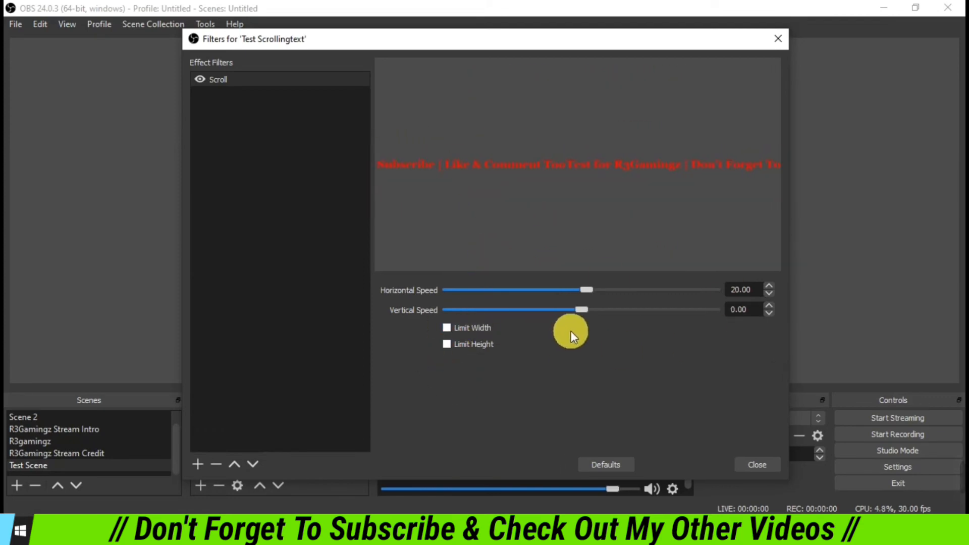
mouse_move(497, 348)
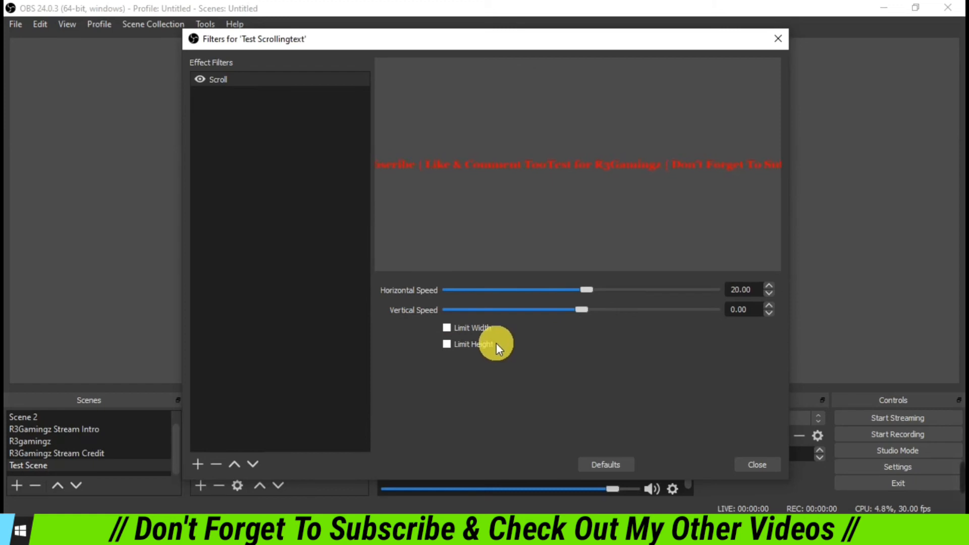
mouse_move(545, 354)
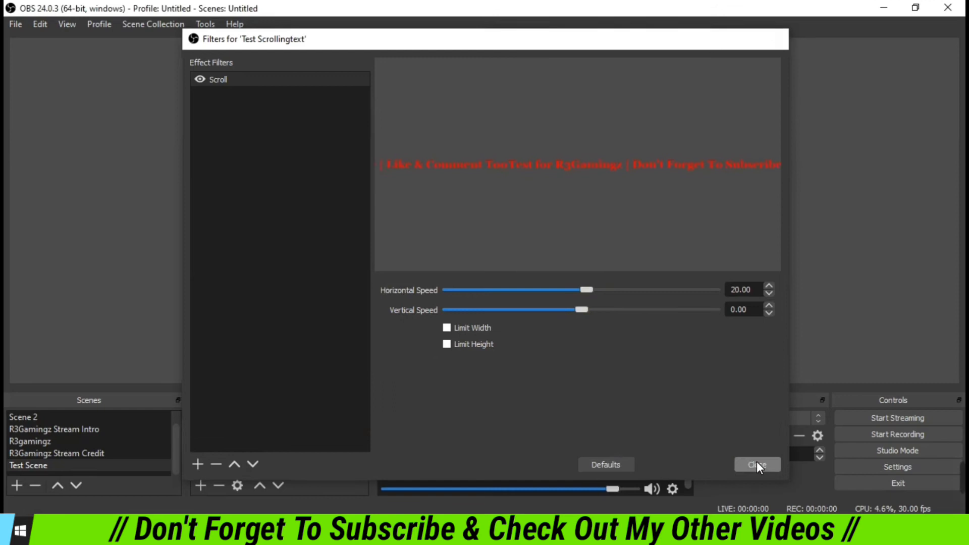
click(756, 464)
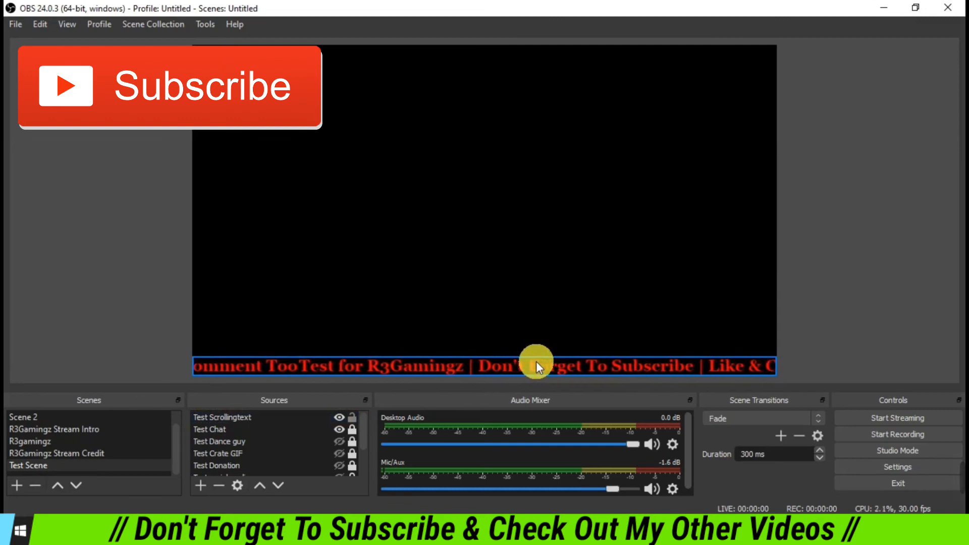
Append a trailing ' |' separator to the scrolling text and confirm it.
right_click(541, 364)
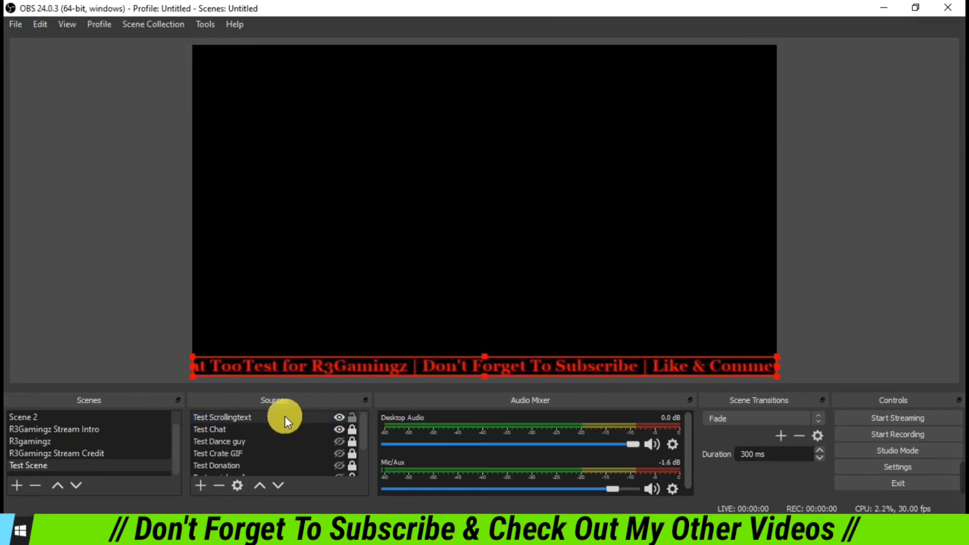
double_click(222, 417)
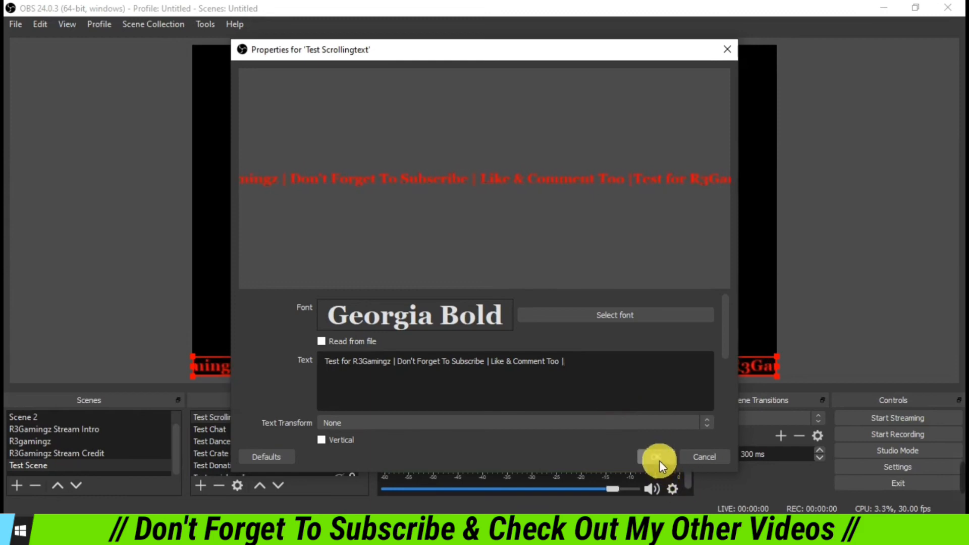
click(656, 460)
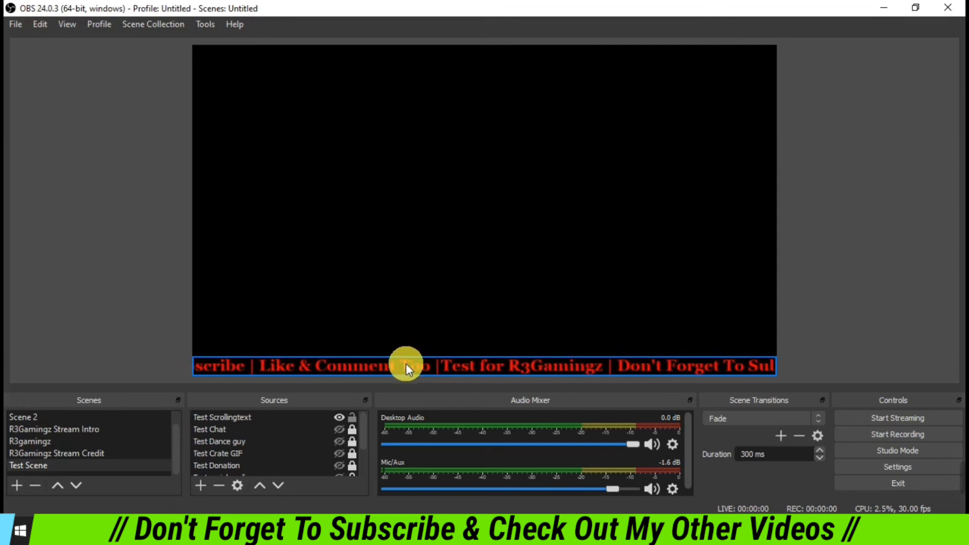
Untick Gradient on the text source and set its background colour to white.
right_click(407, 367)
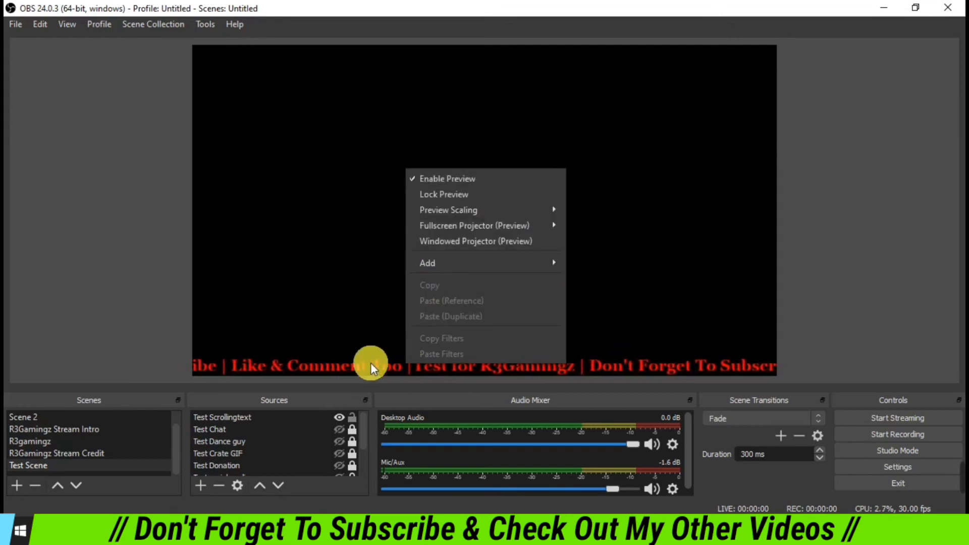
right_click(221, 417)
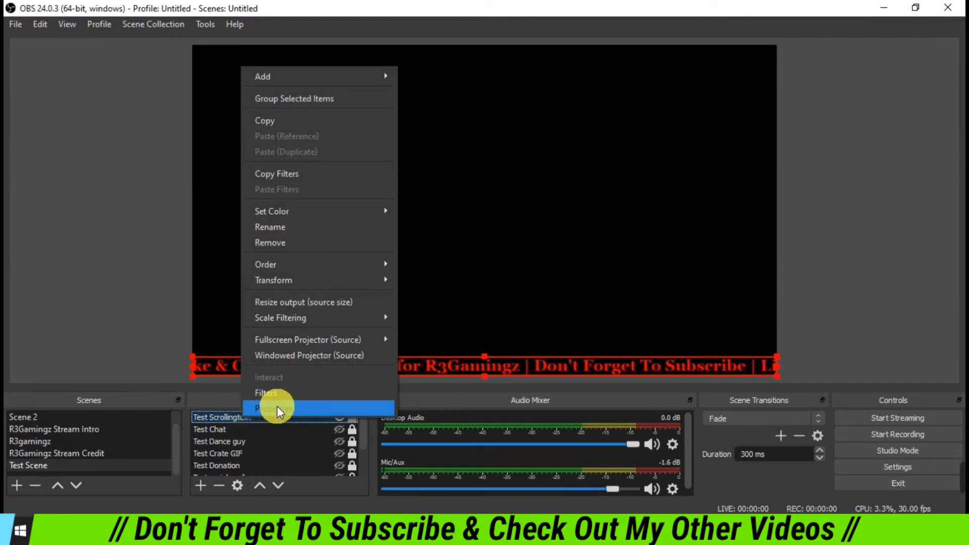
click(269, 408)
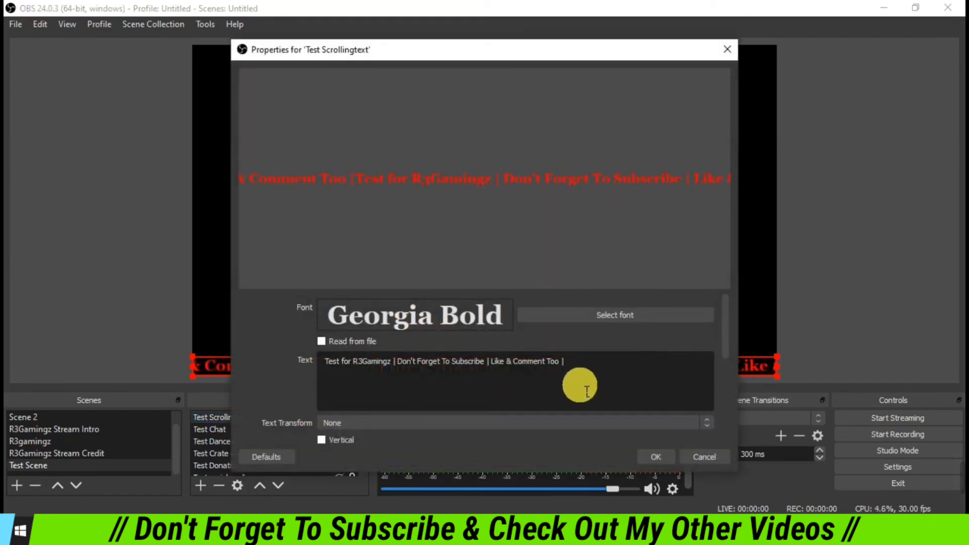
scroll(down, 3)
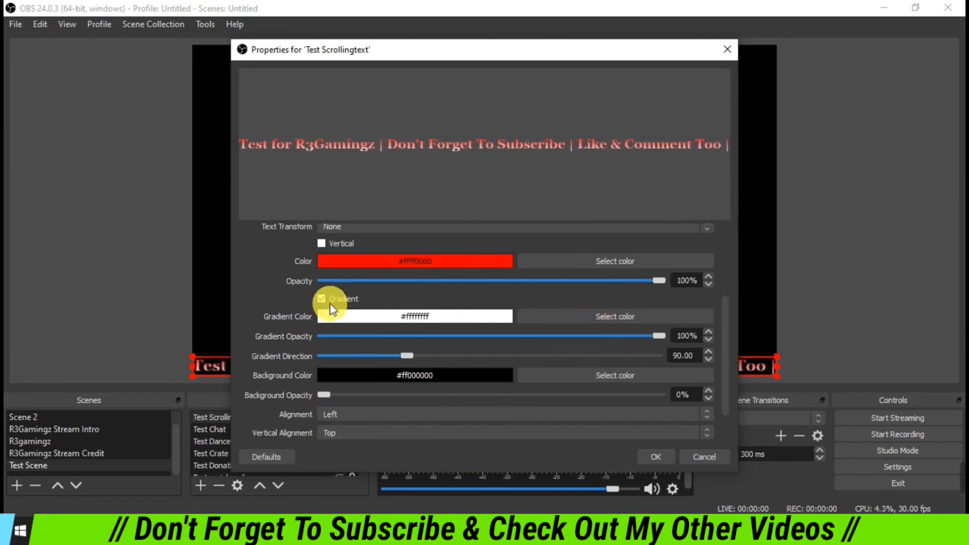
click(320, 298)
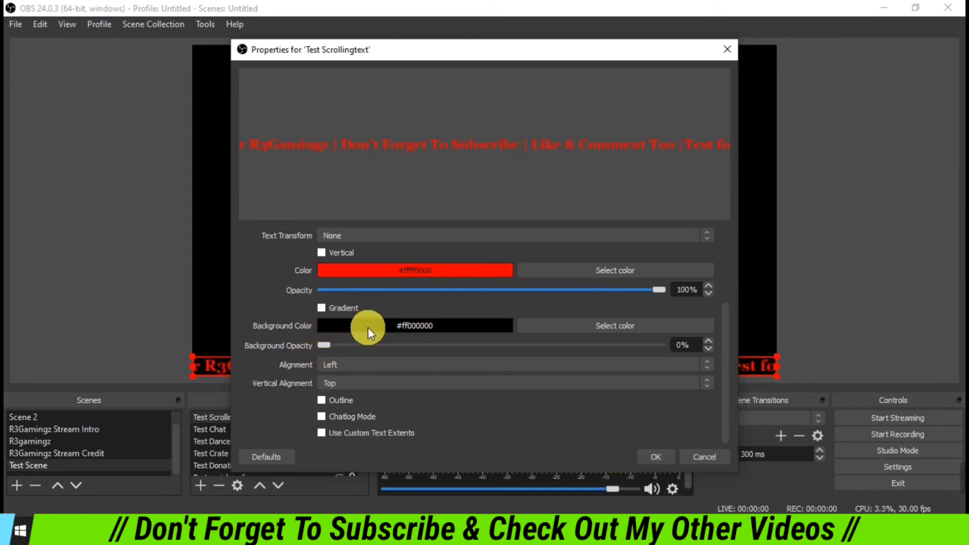
click(615, 326)
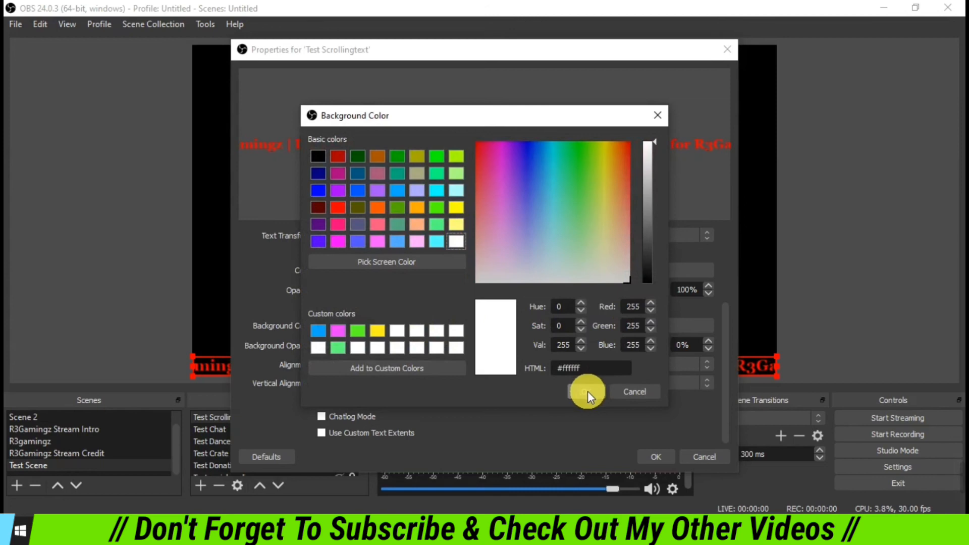
click(586, 392)
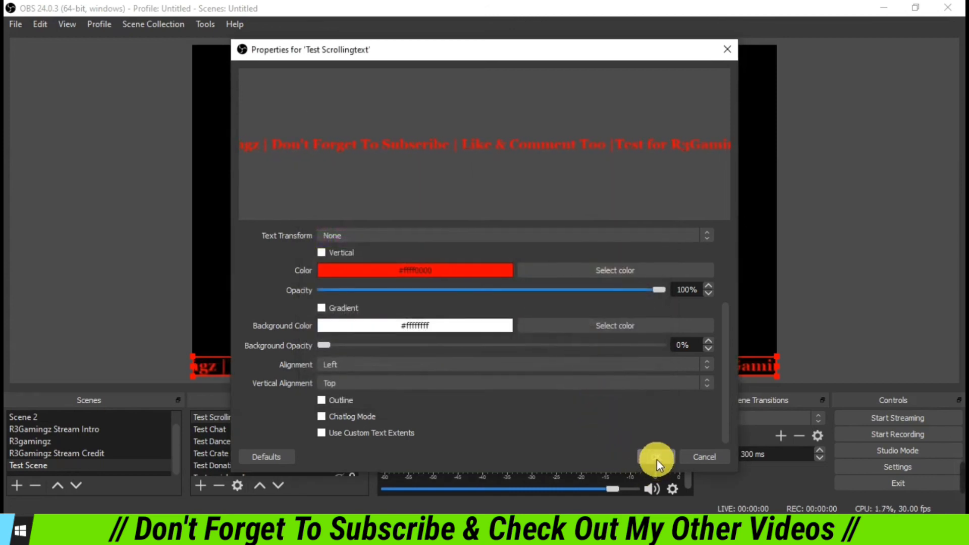
click(655, 456)
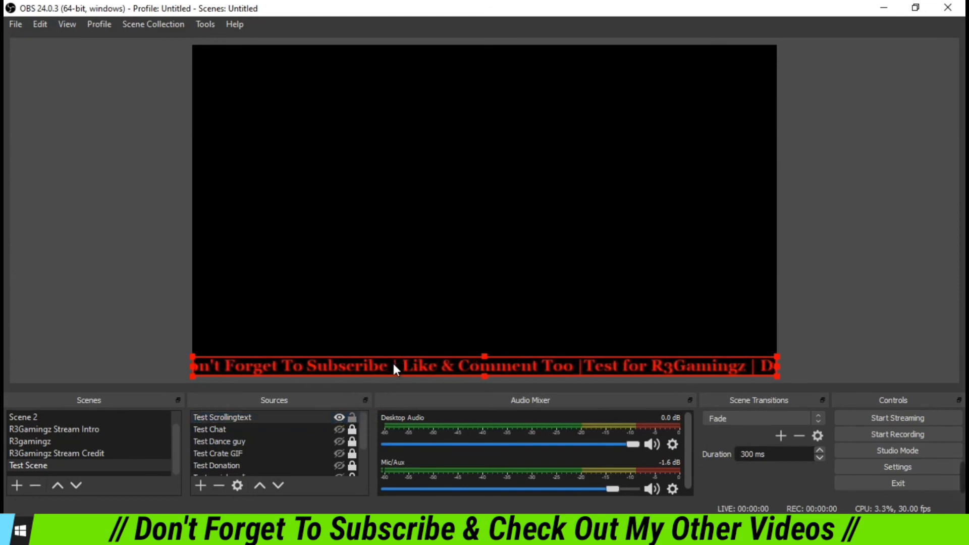
Raise the text source's Background Opacity to 100% and apply it.
double_click(222, 417)
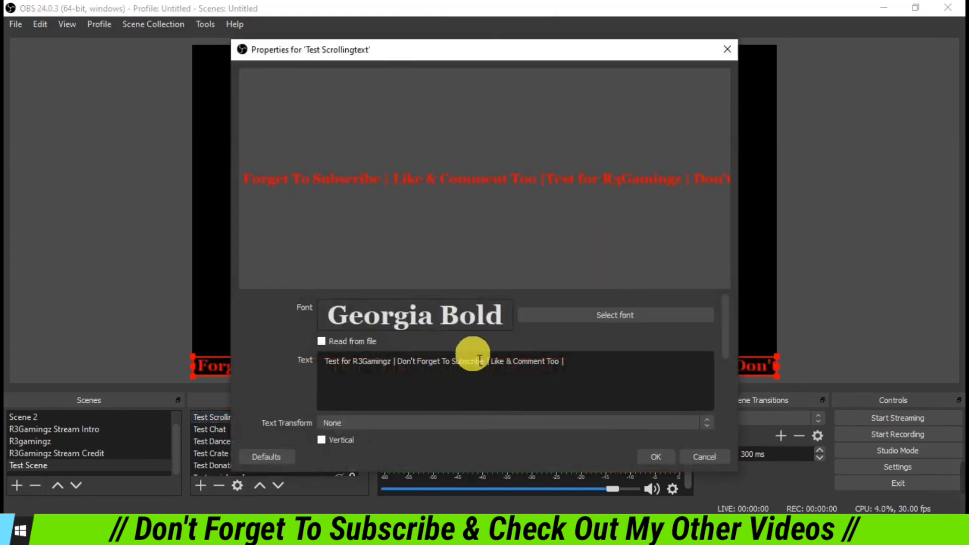
scroll(down, 3)
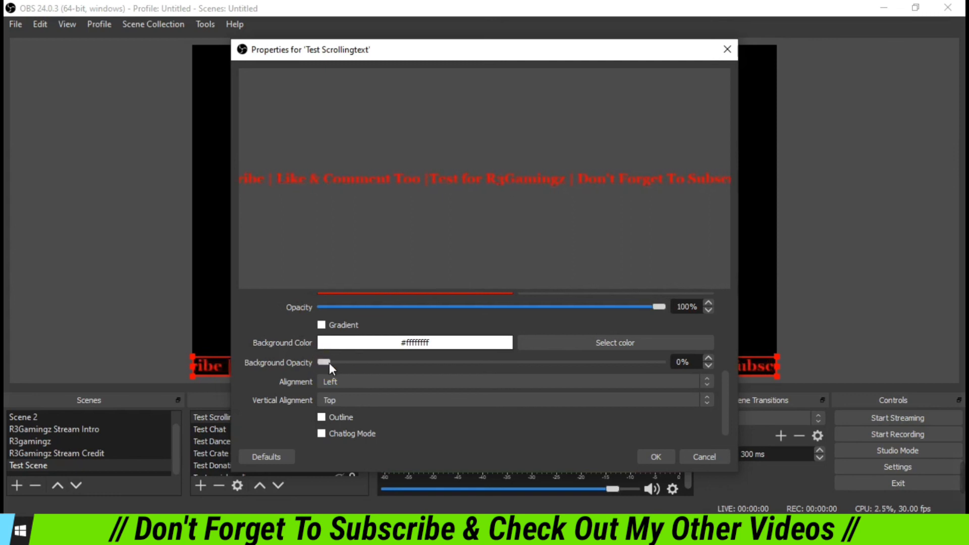
drag(323, 362, 371, 362)
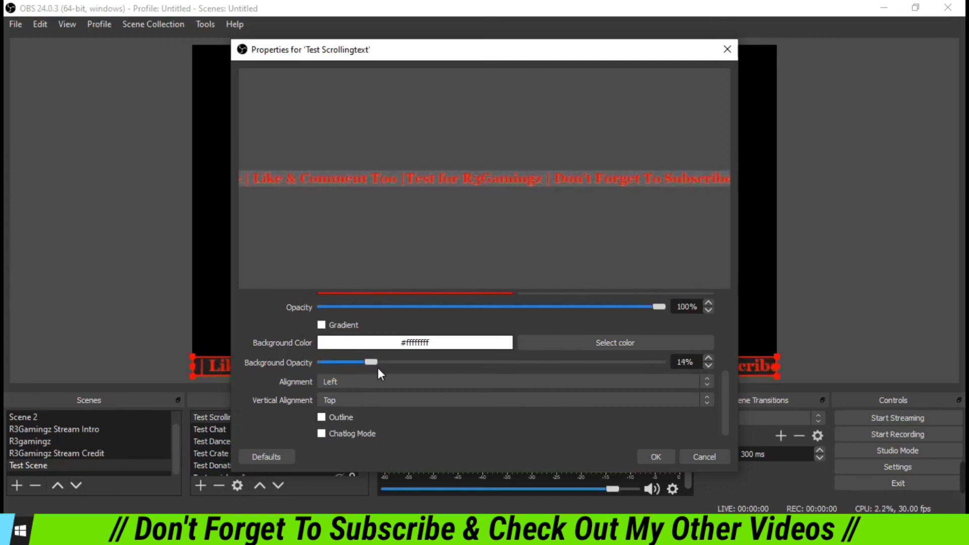
drag(371, 362, 463, 362)
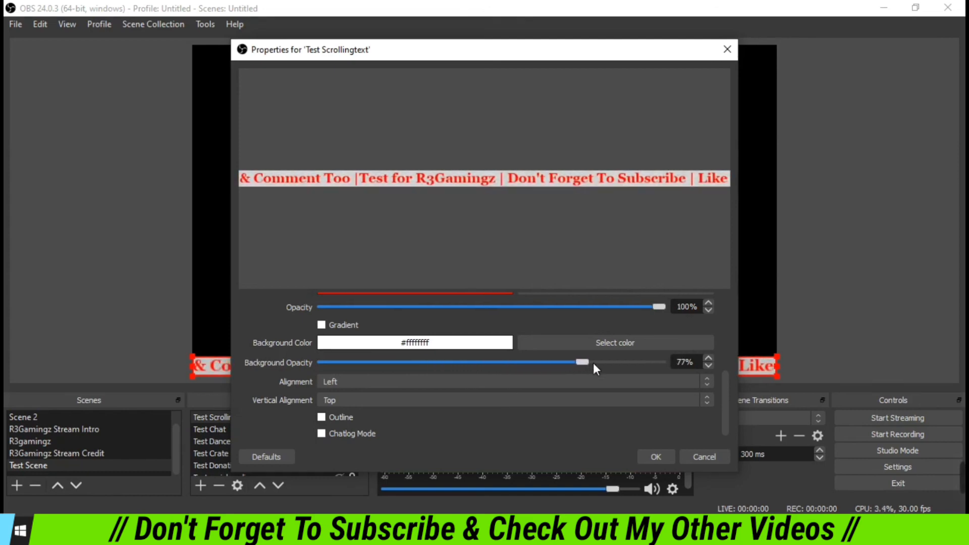
drag(581, 361, 664, 362)
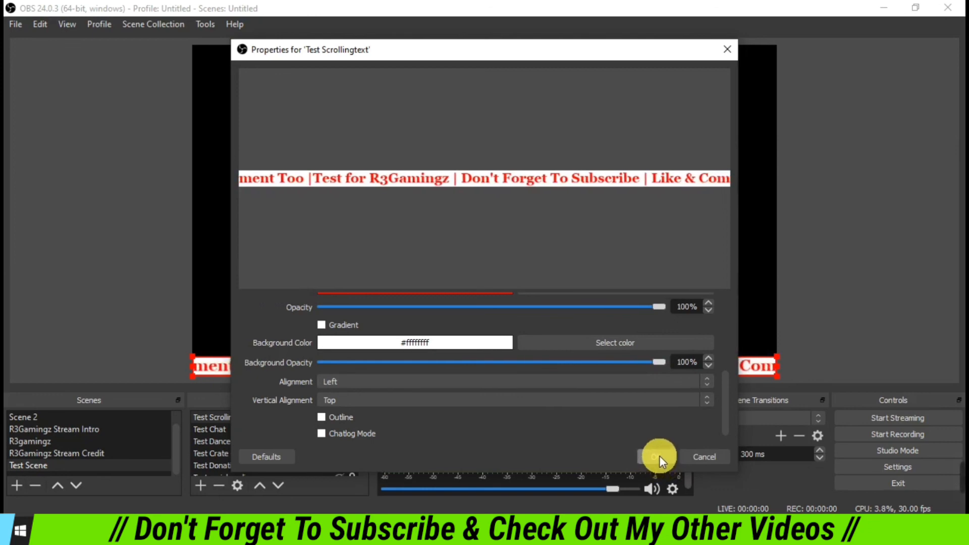
click(659, 457)
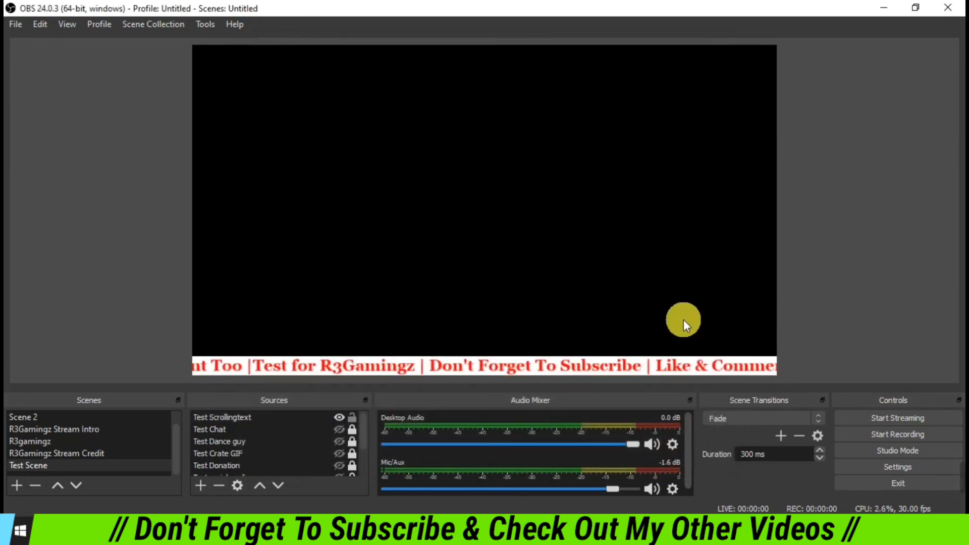